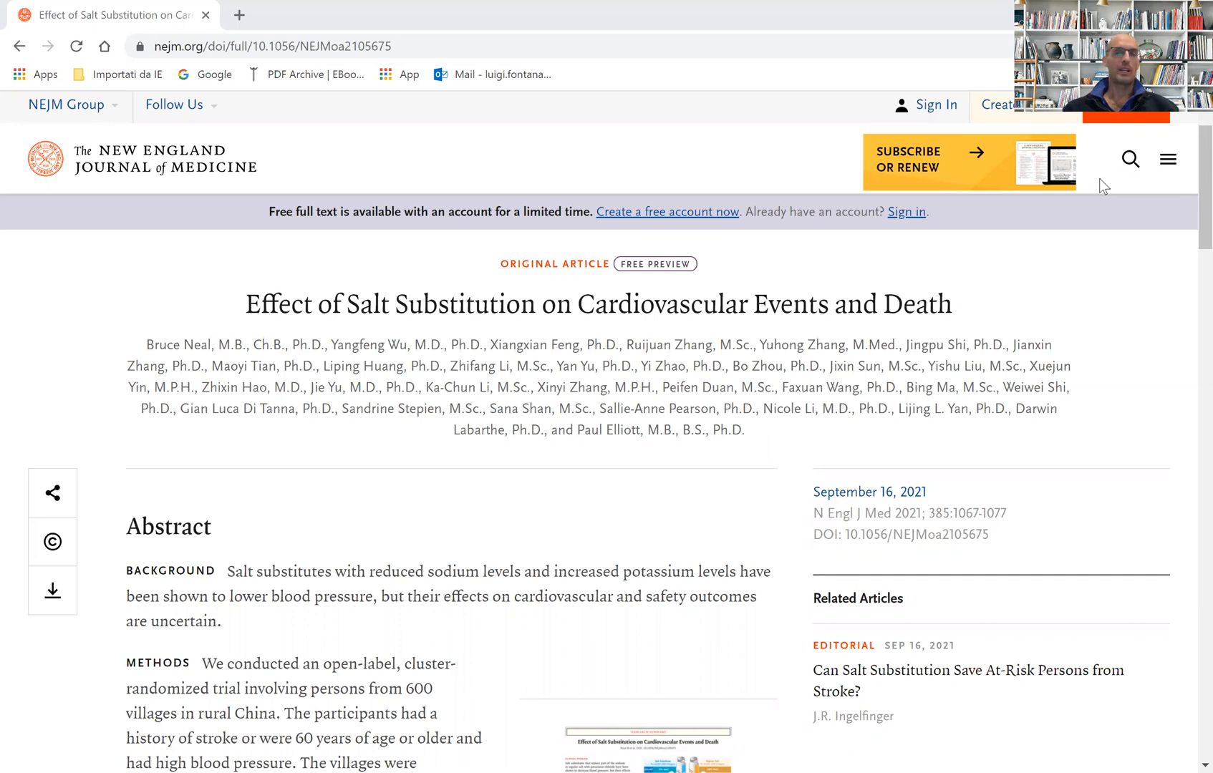
mouse_move(696, 427)
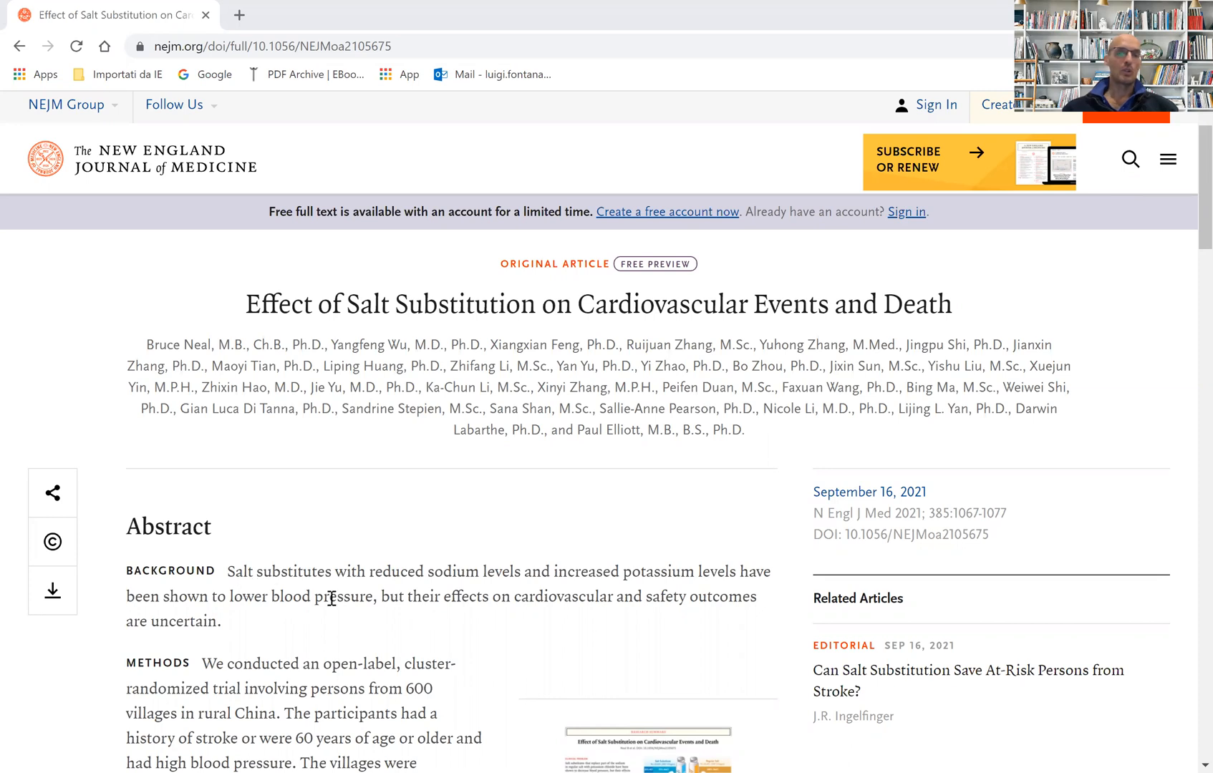
mouse_move(399, 635)
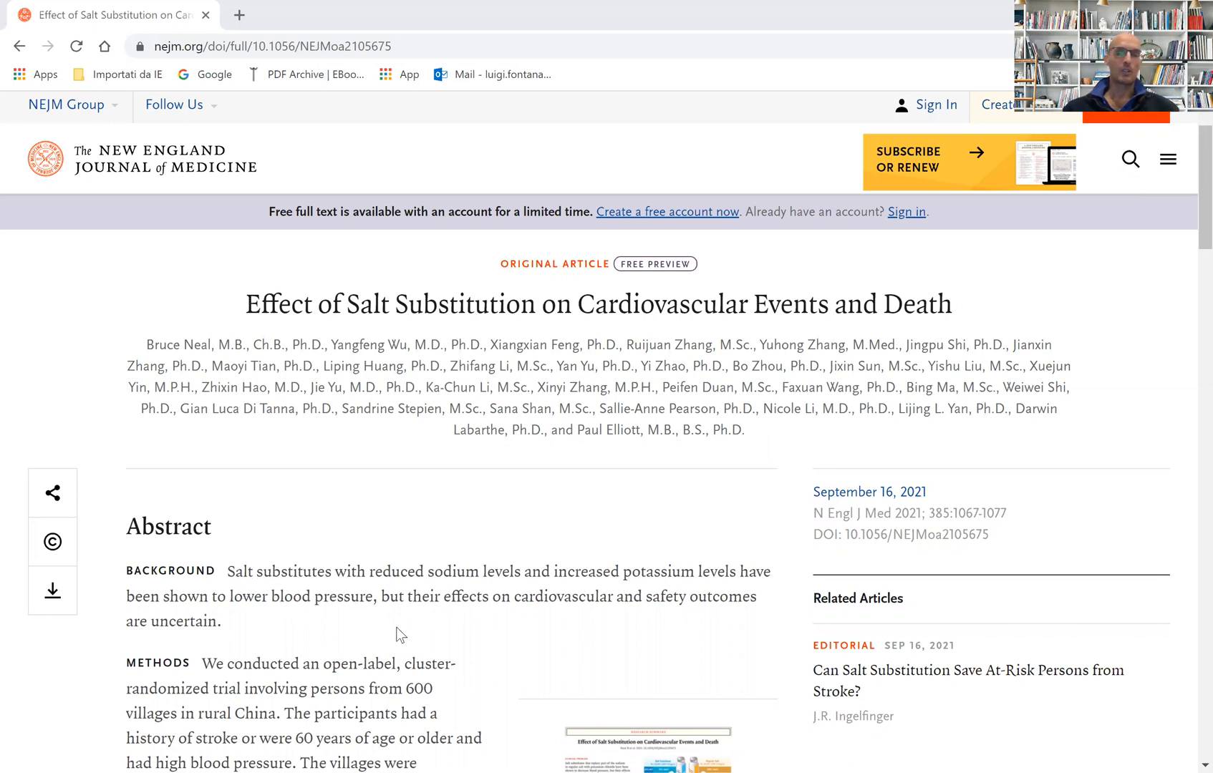
mouse_move(464, 583)
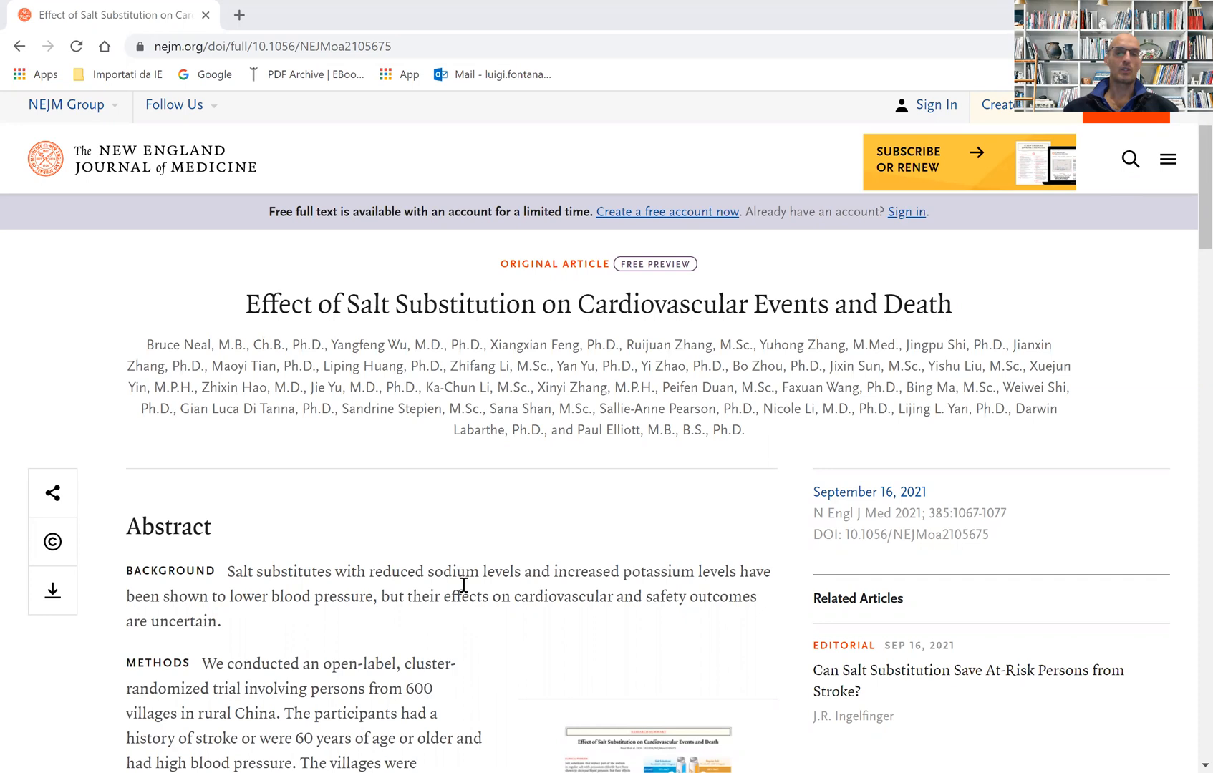
mouse_move(569, 584)
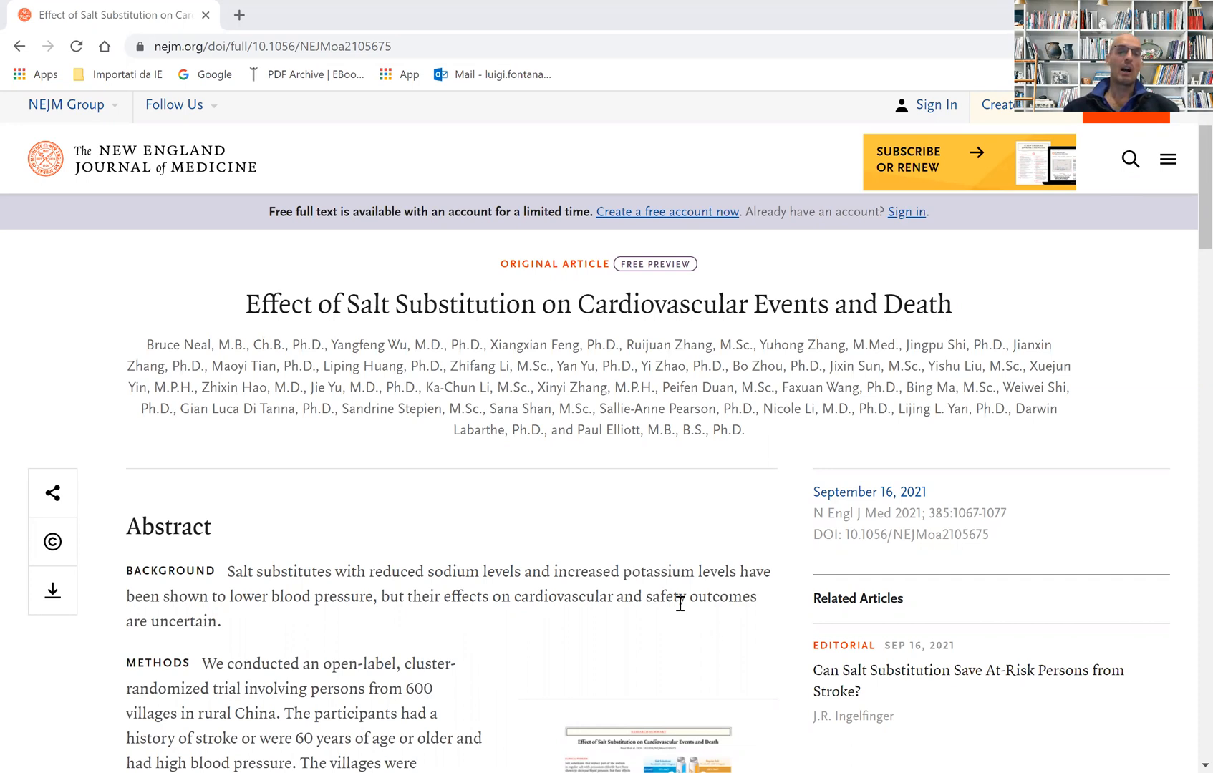
mouse_move(585, 636)
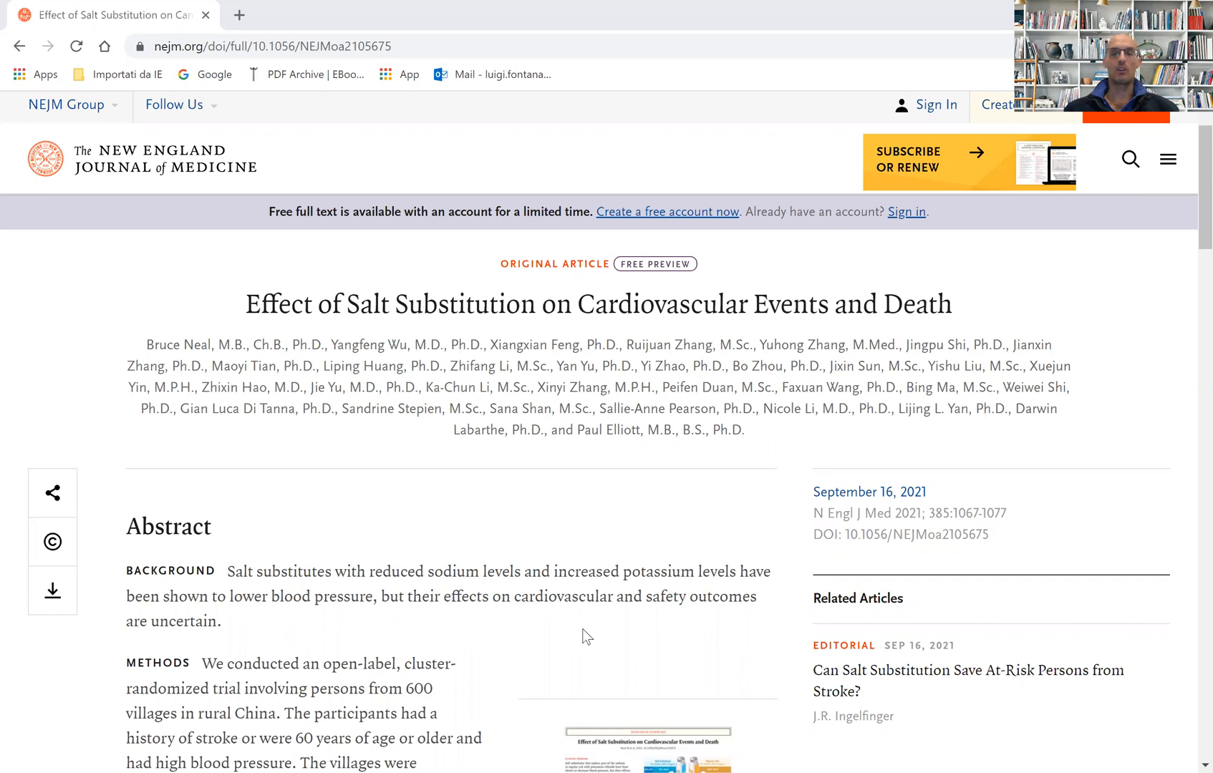
mouse_move(647, 646)
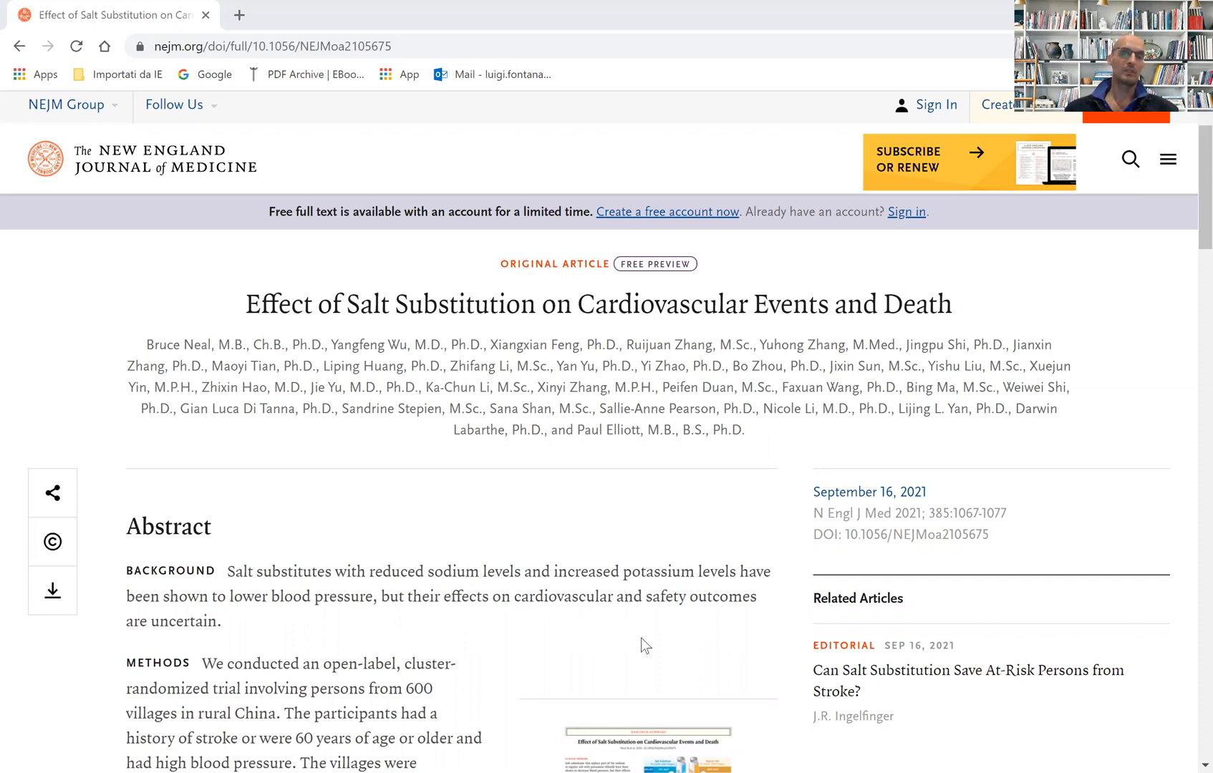
mouse_move(1188, 201)
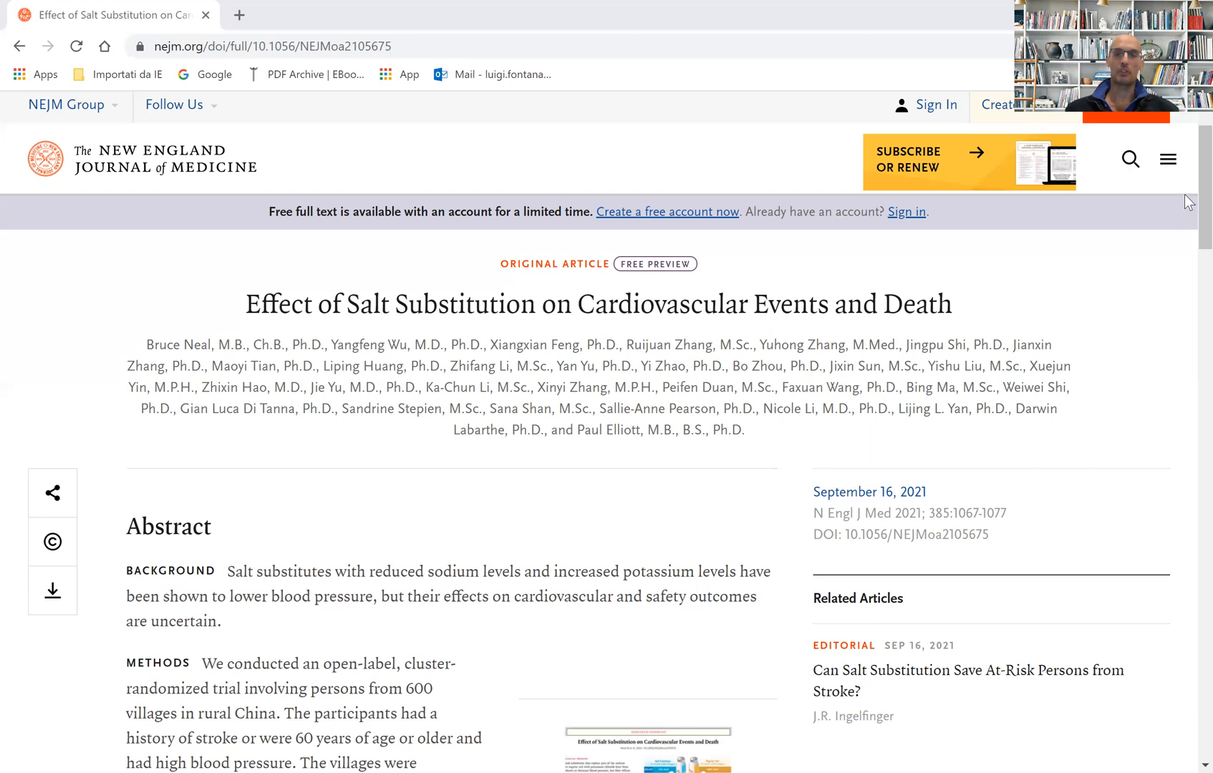
mouse_move(1190, 278)
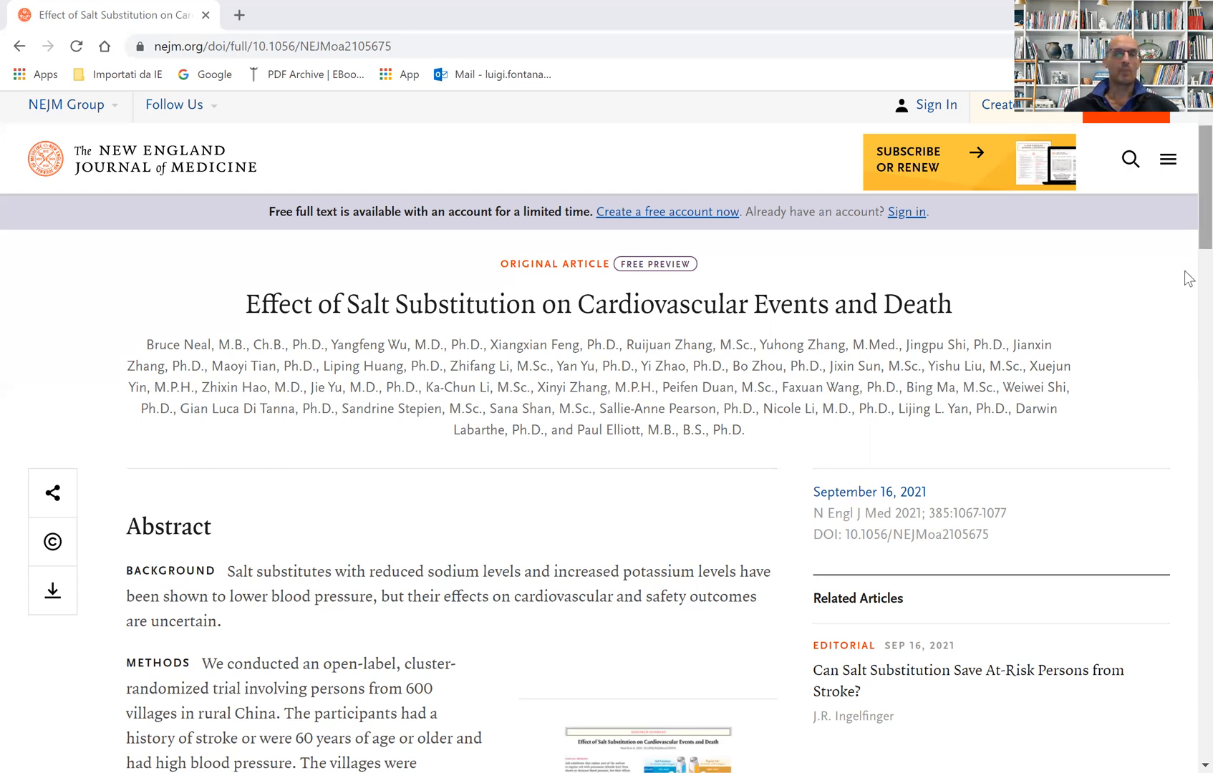
scroll(down, 3)
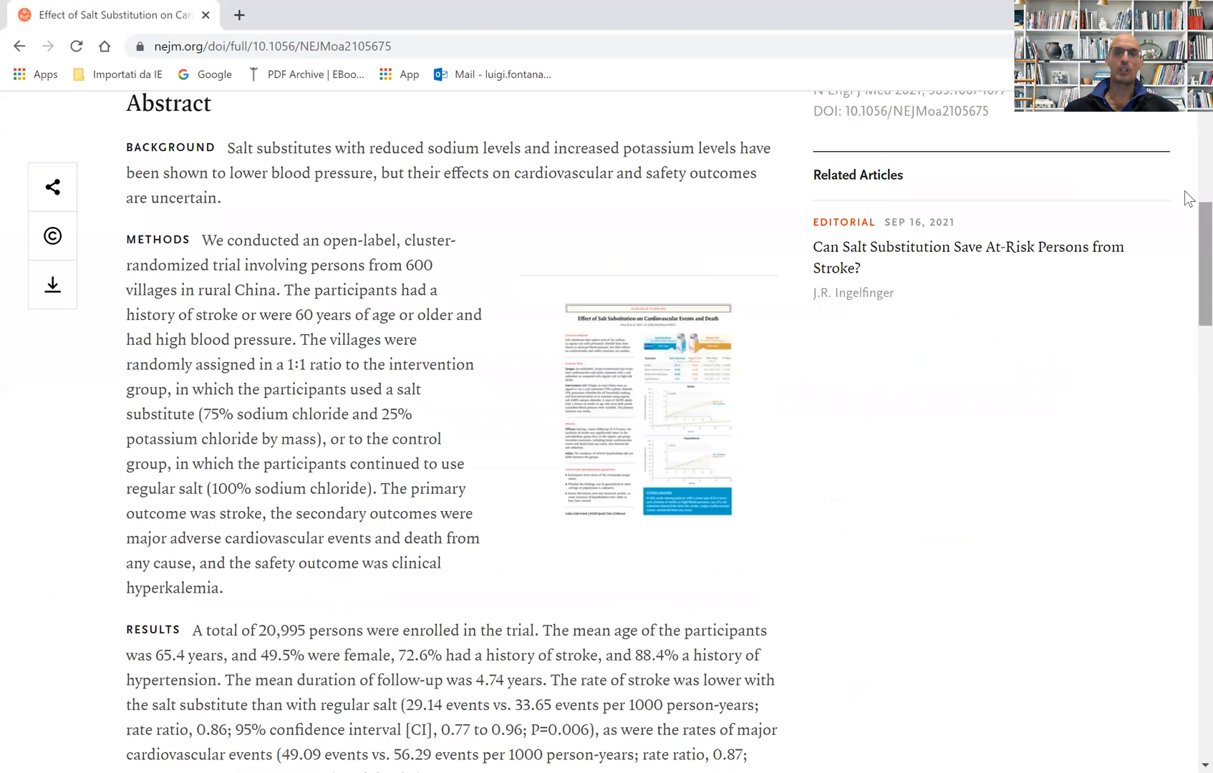
scroll(up, 3)
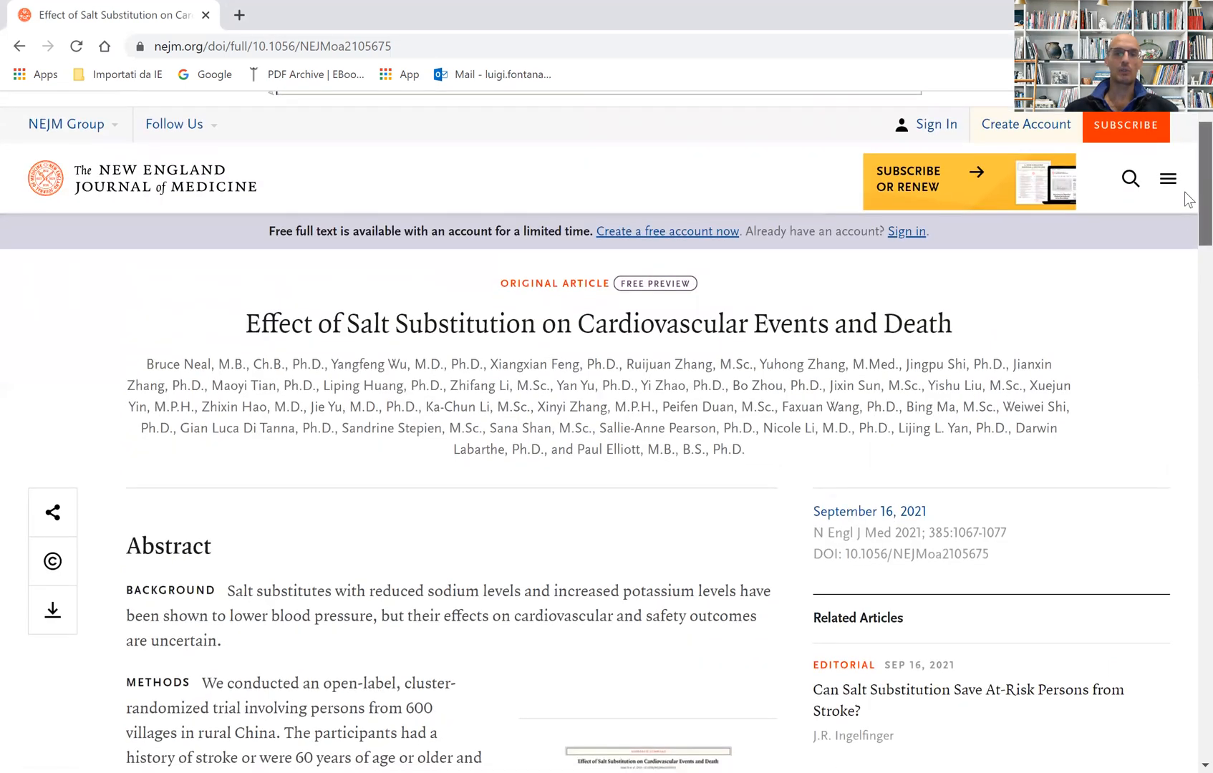
scroll(down, 3)
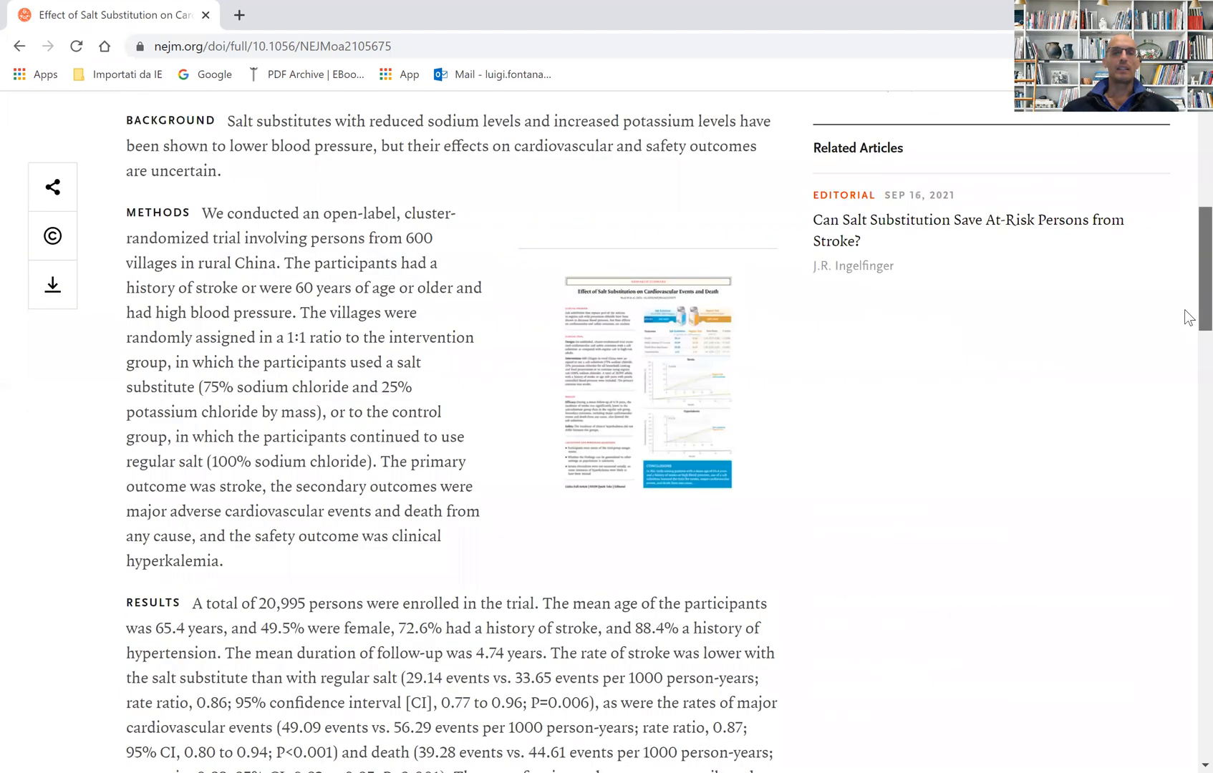
scroll(down, 3)
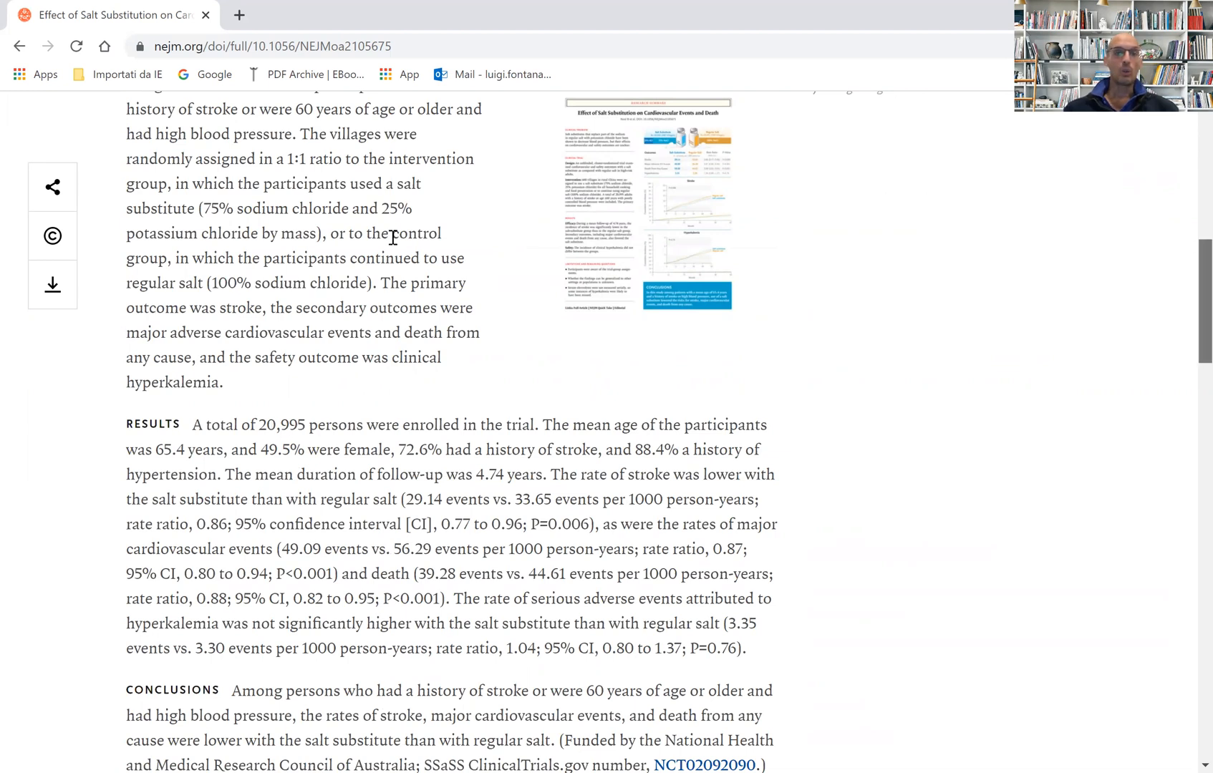
scroll(up, 3)
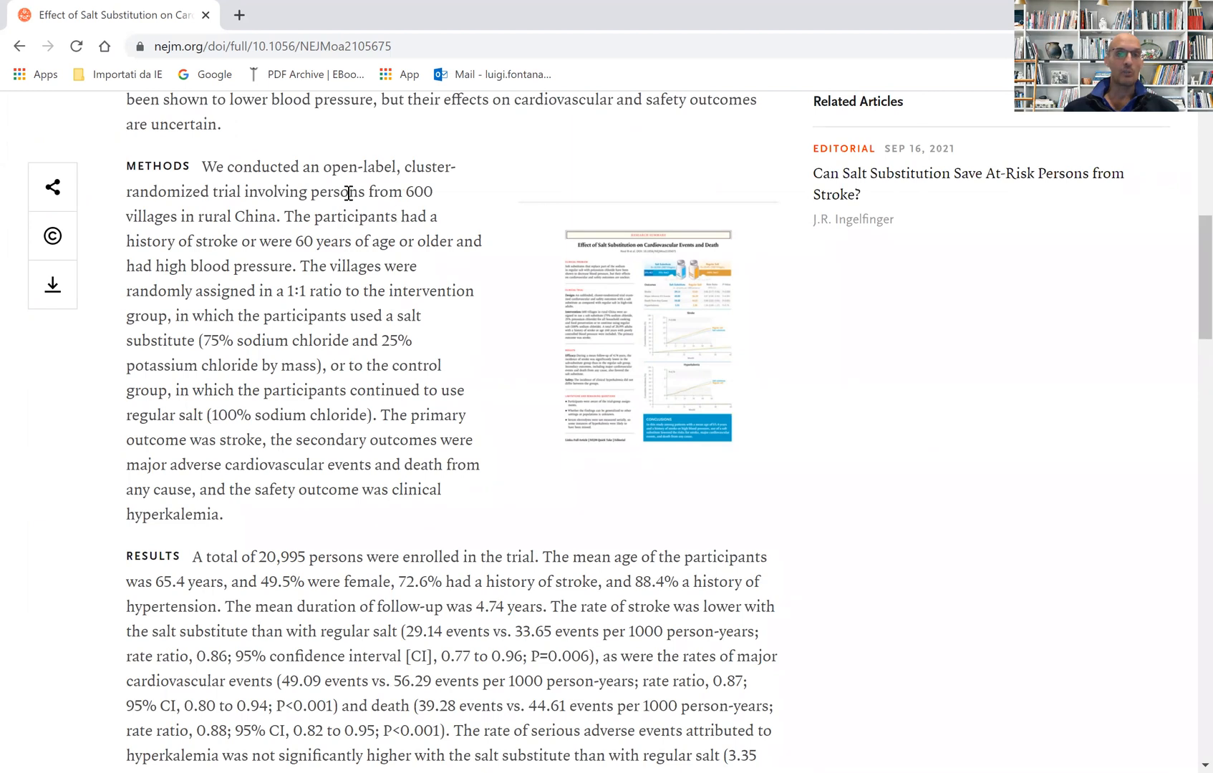
mouse_move(431, 191)
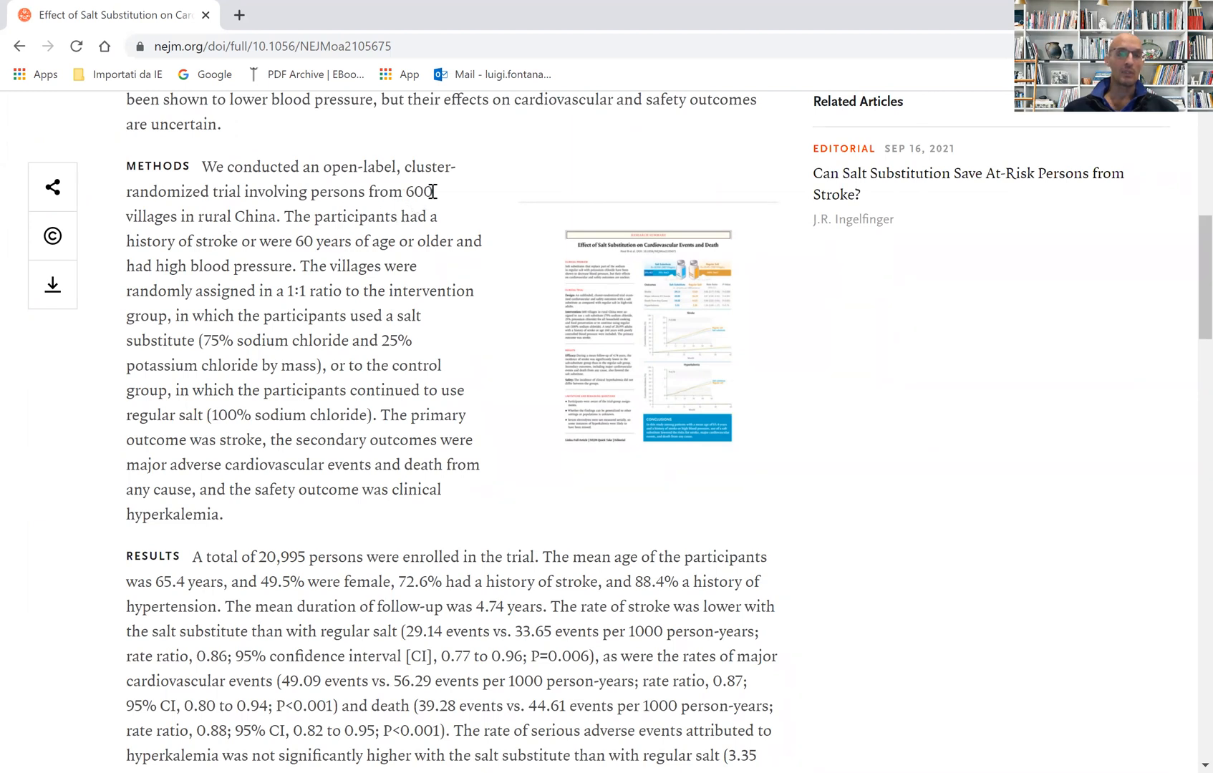
mouse_move(167, 232)
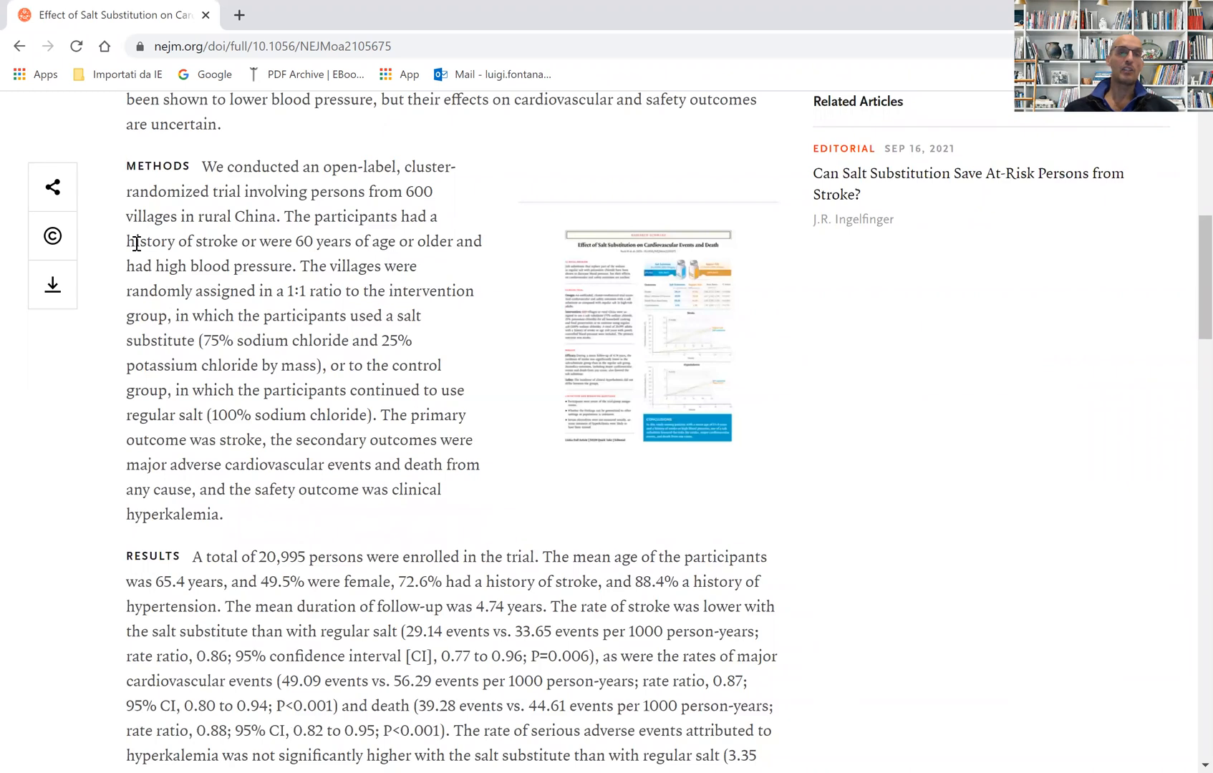
mouse_move(321, 280)
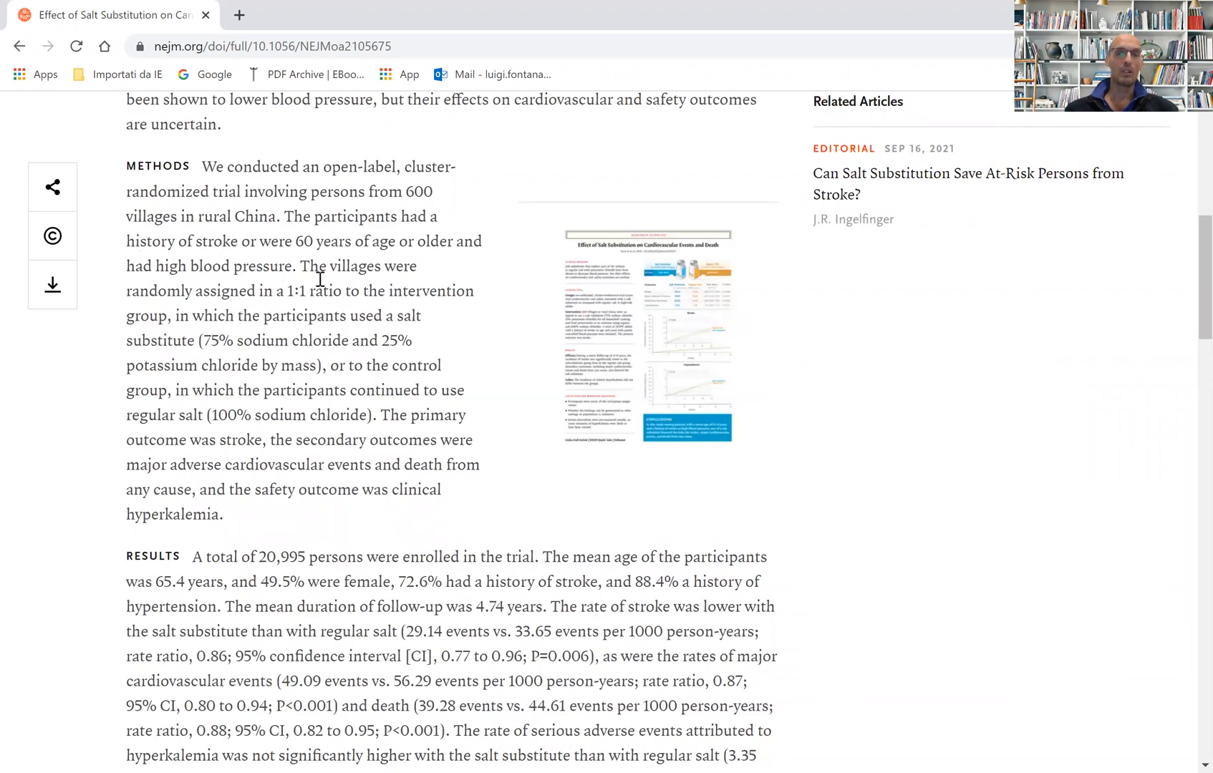
mouse_move(289, 271)
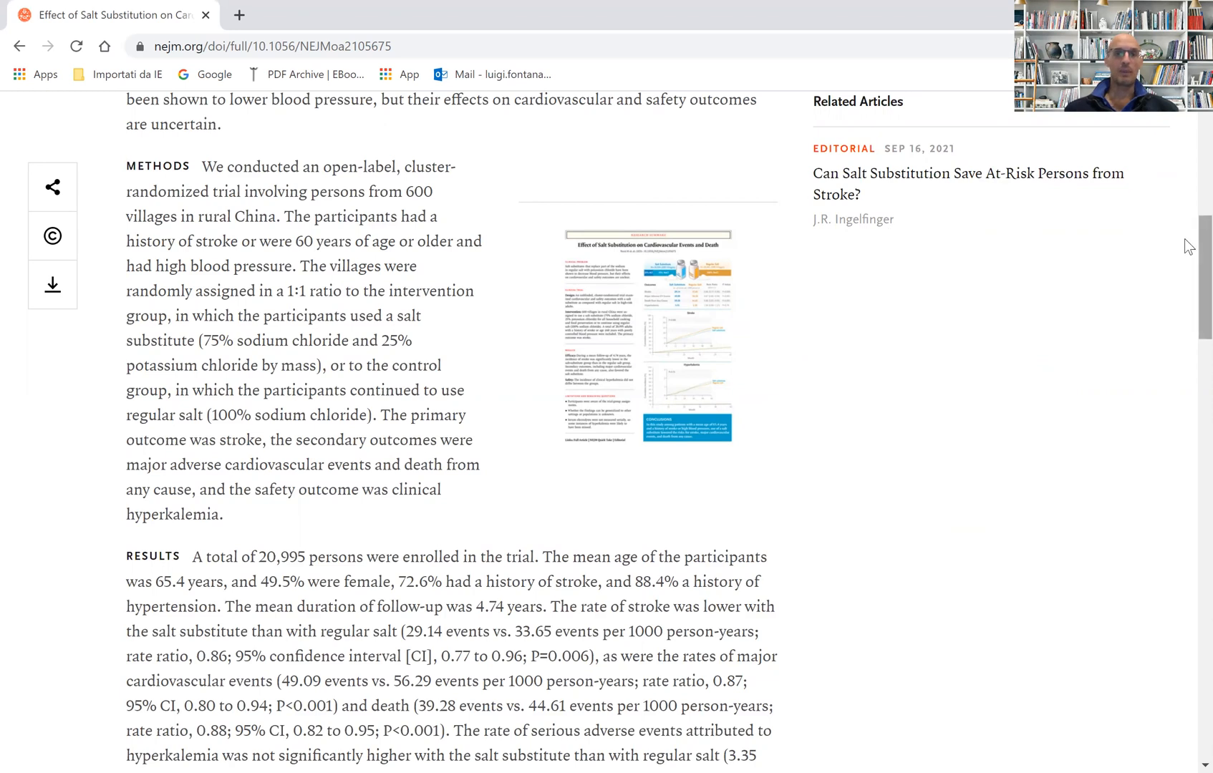
scroll(down, 3)
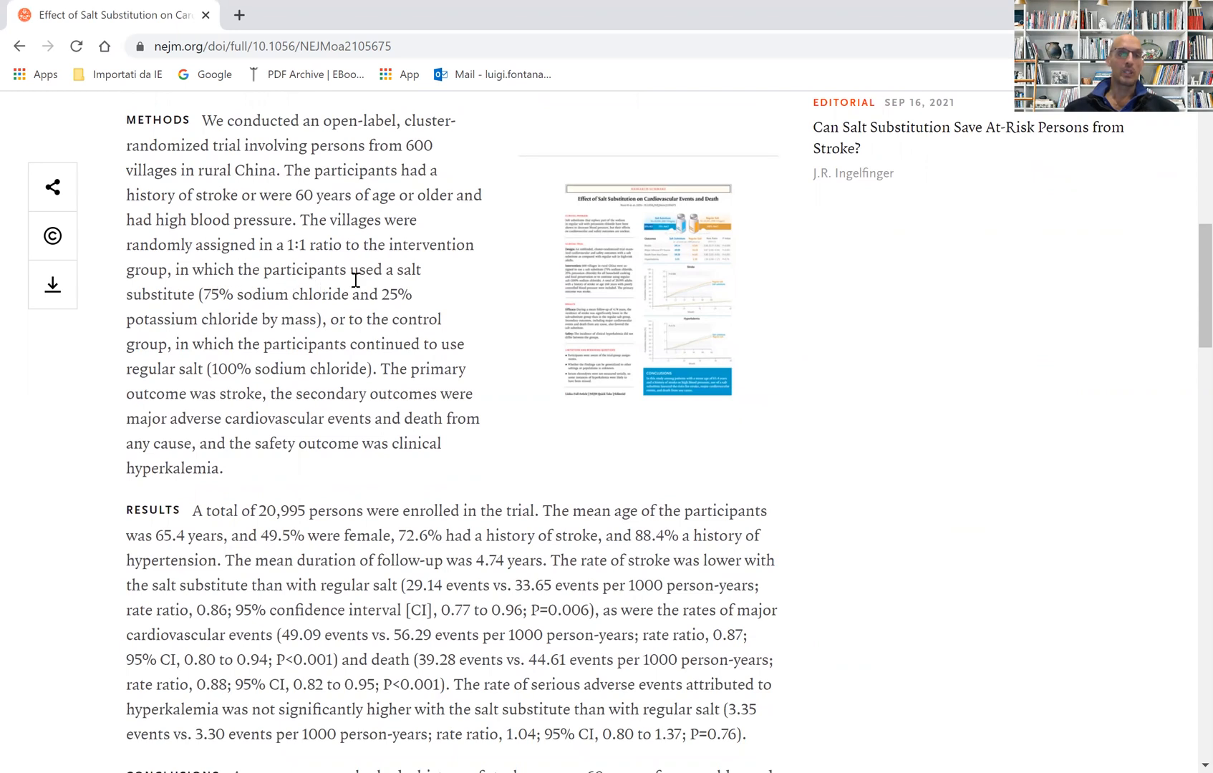
mouse_move(163, 308)
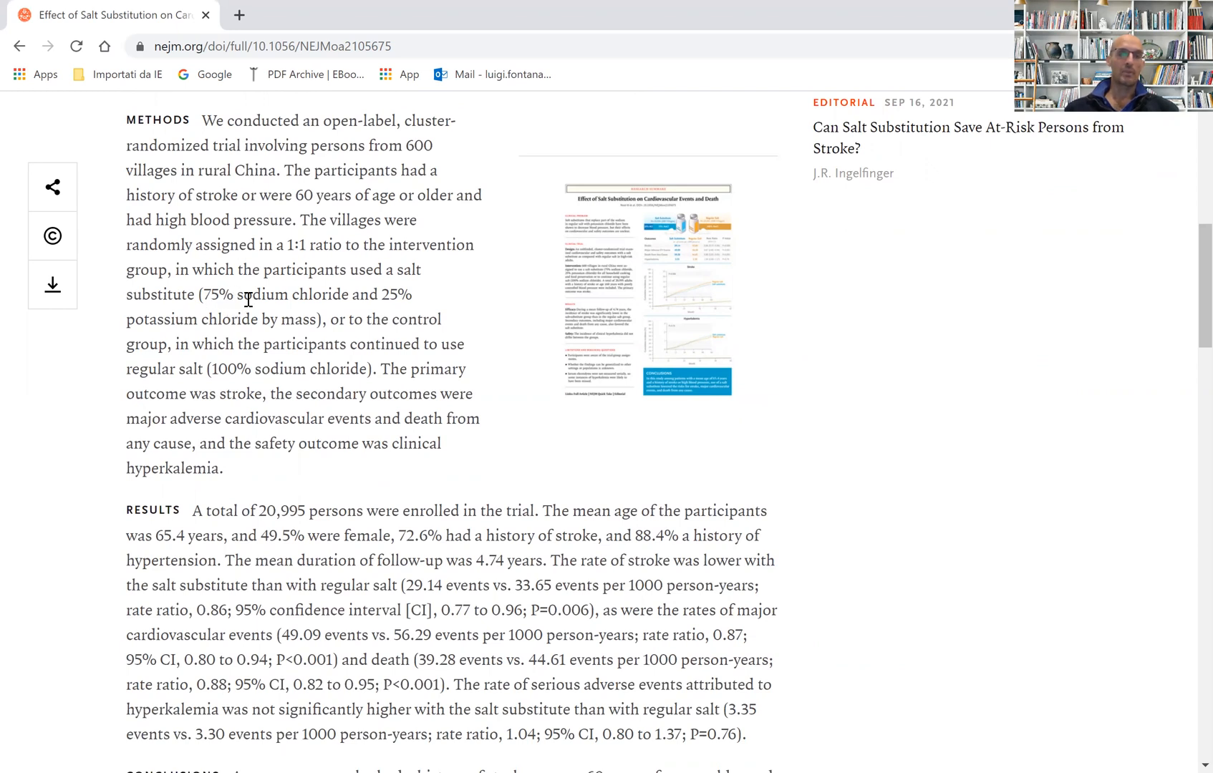
mouse_move(344, 300)
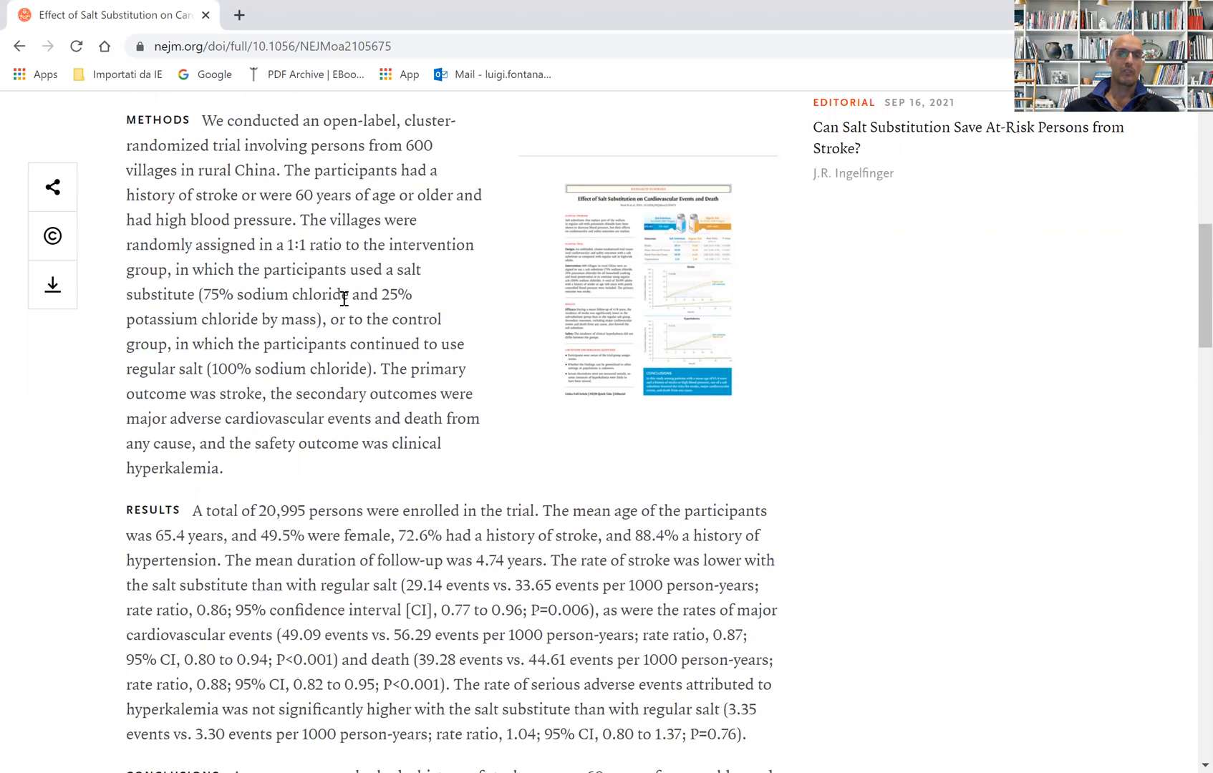
mouse_move(143, 338)
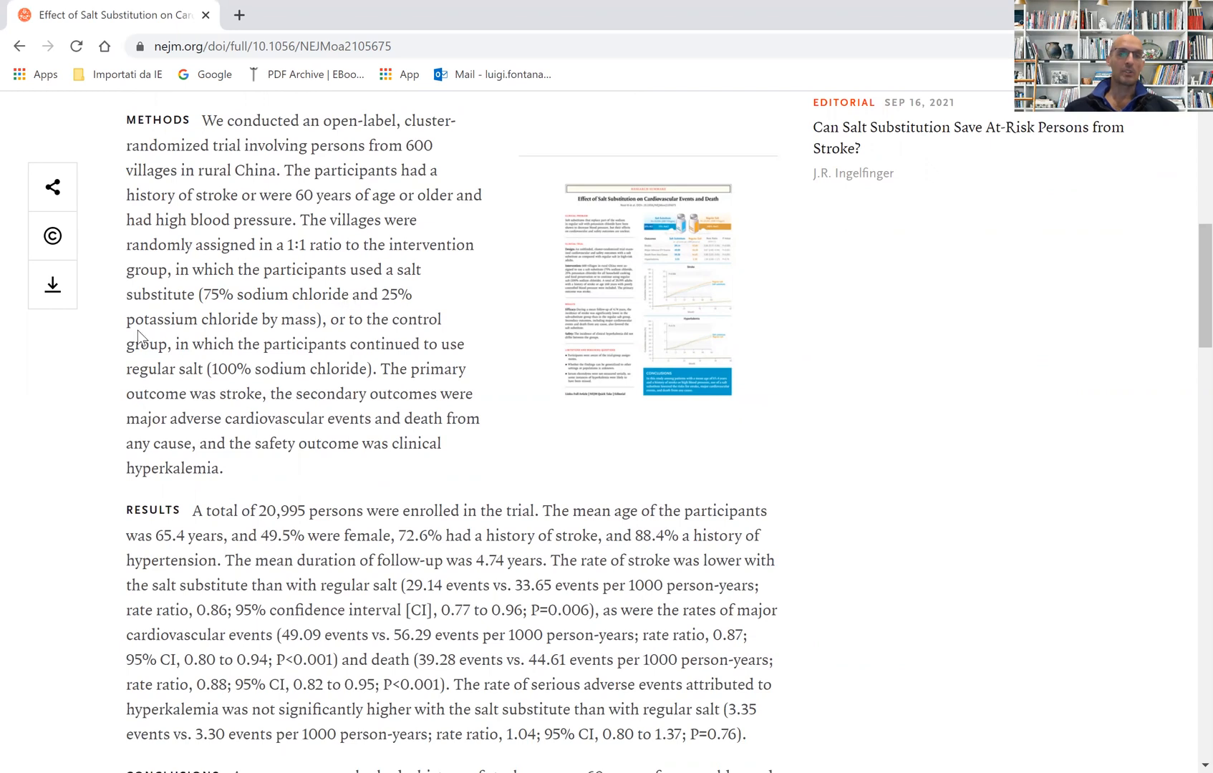
mouse_move(293, 324)
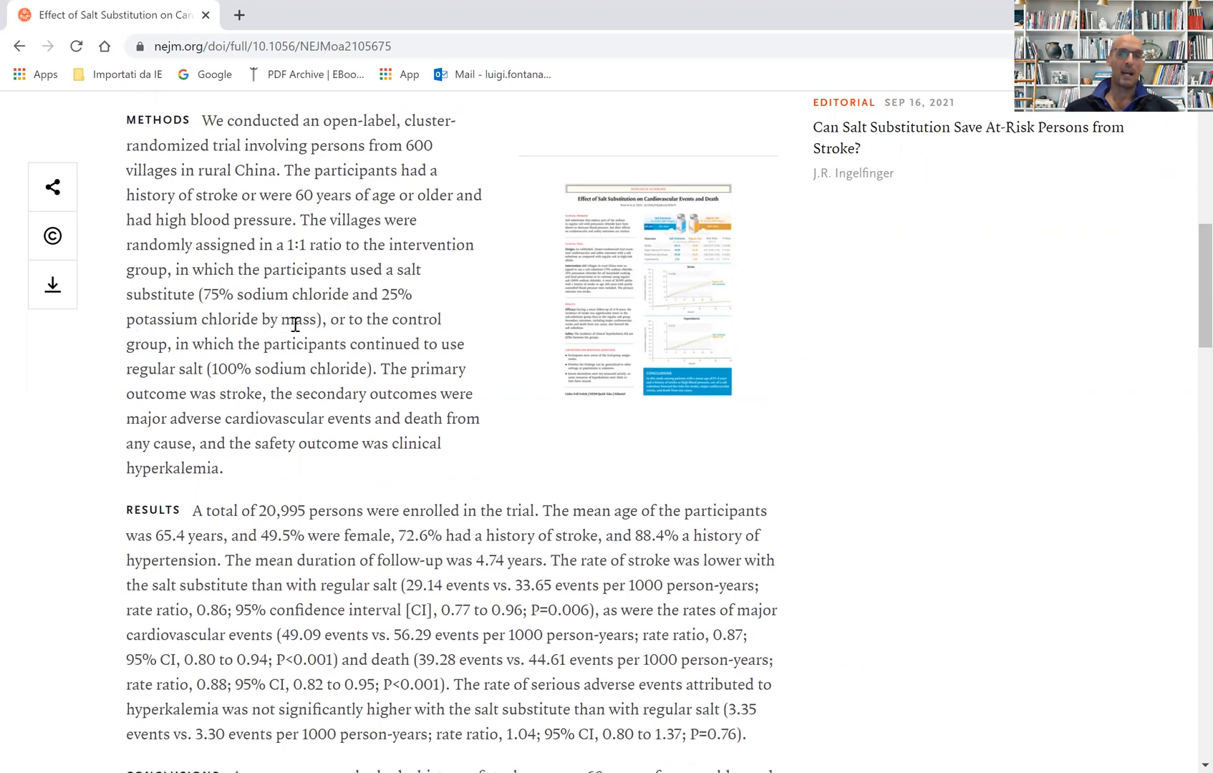
mouse_move(192, 364)
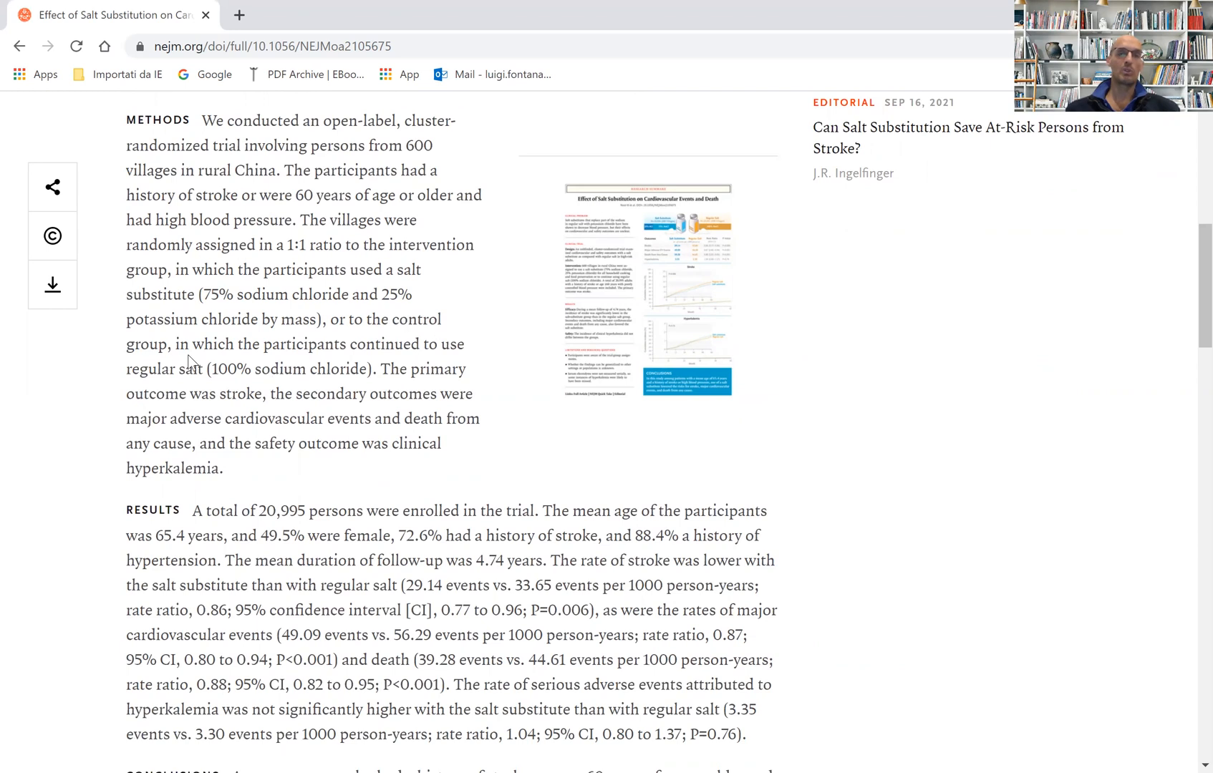
mouse_move(346, 347)
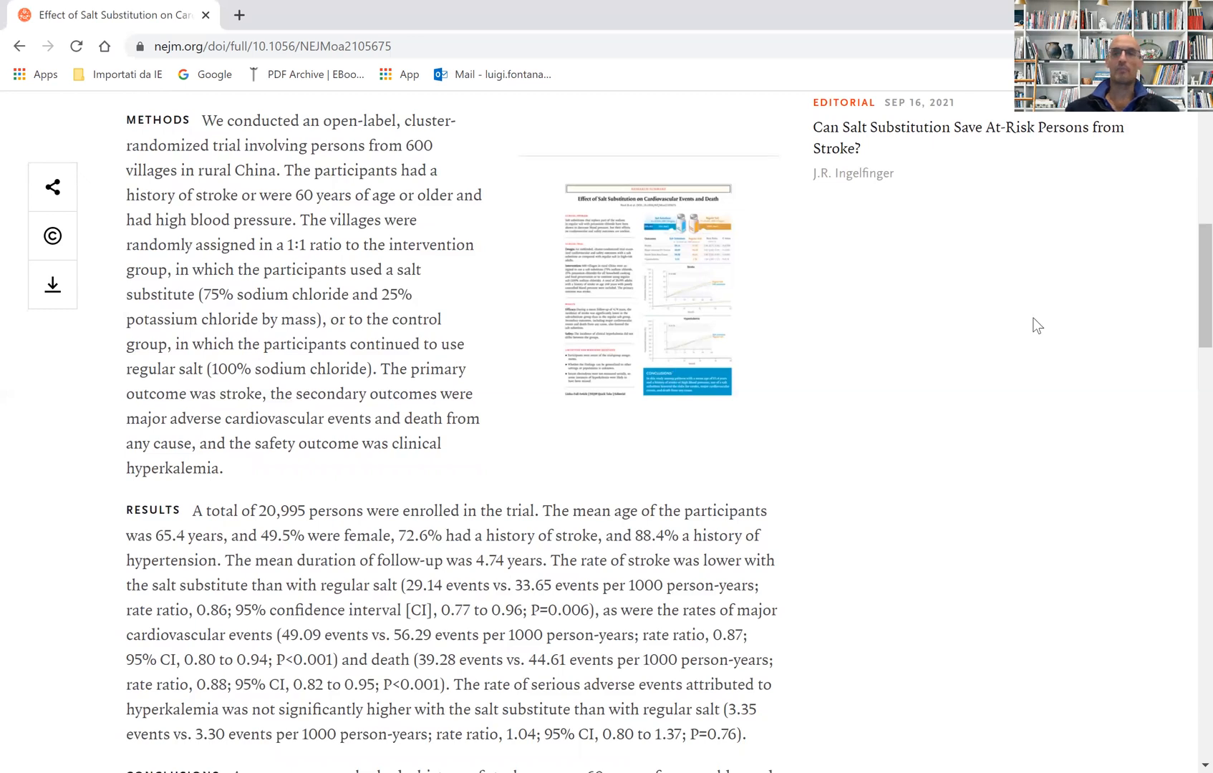
scroll(down, 3)
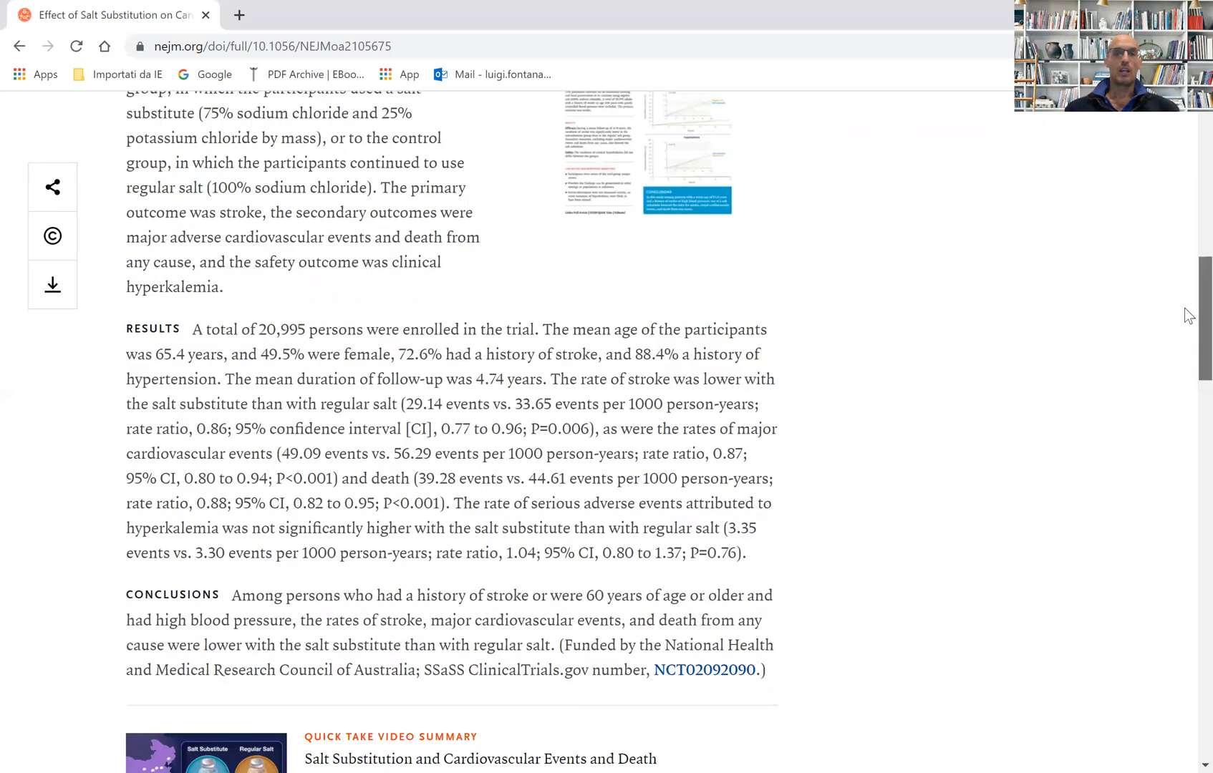
scroll(down, 3)
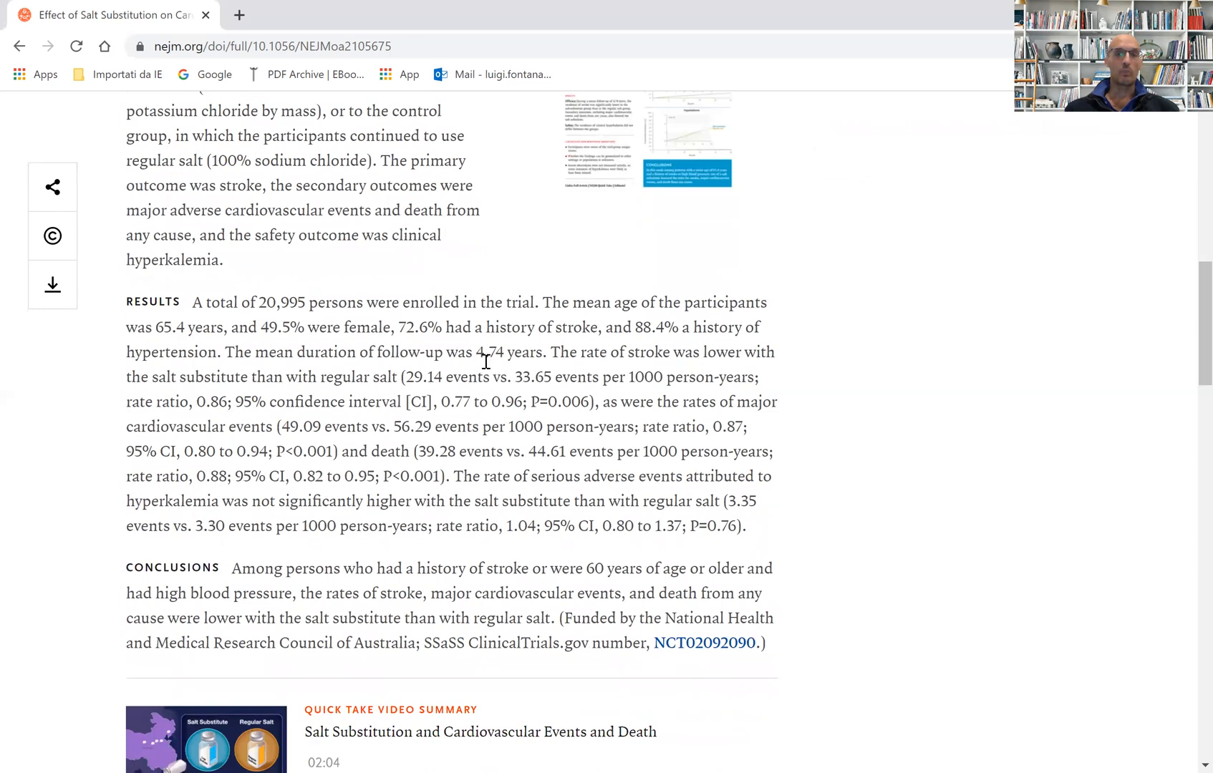
mouse_move(534, 359)
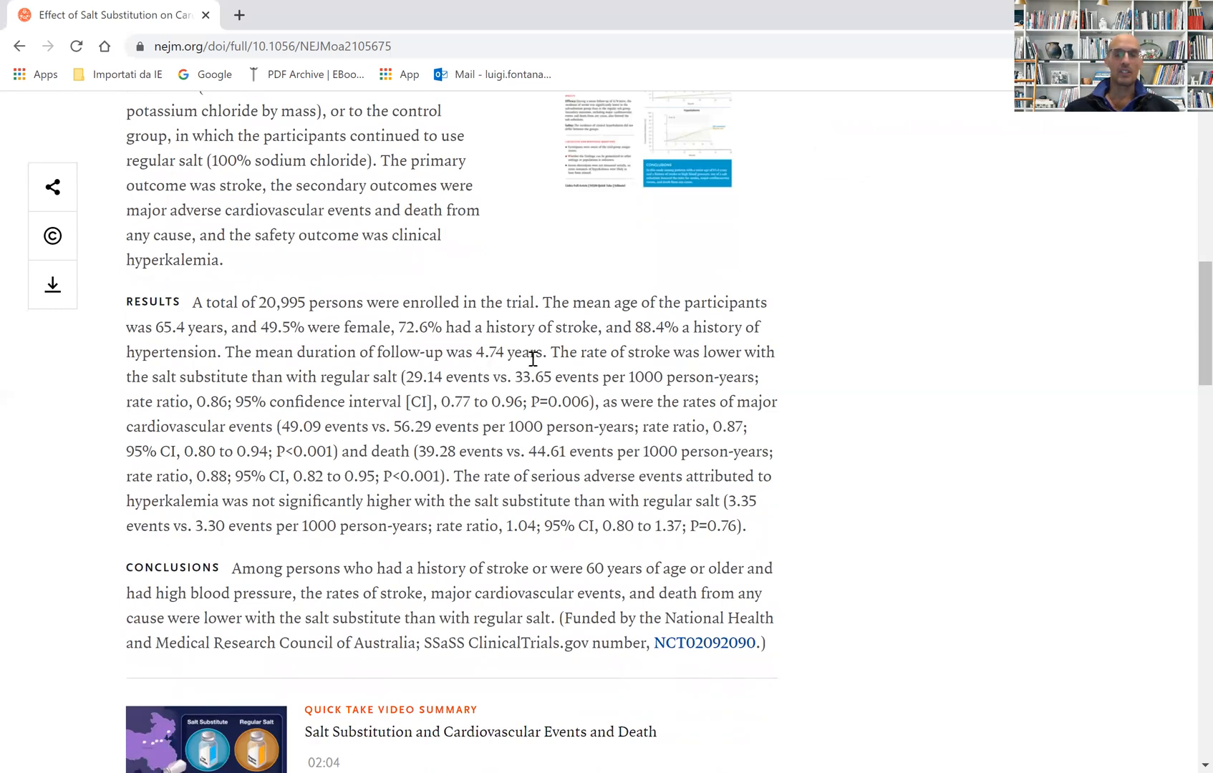
mouse_move(566, 367)
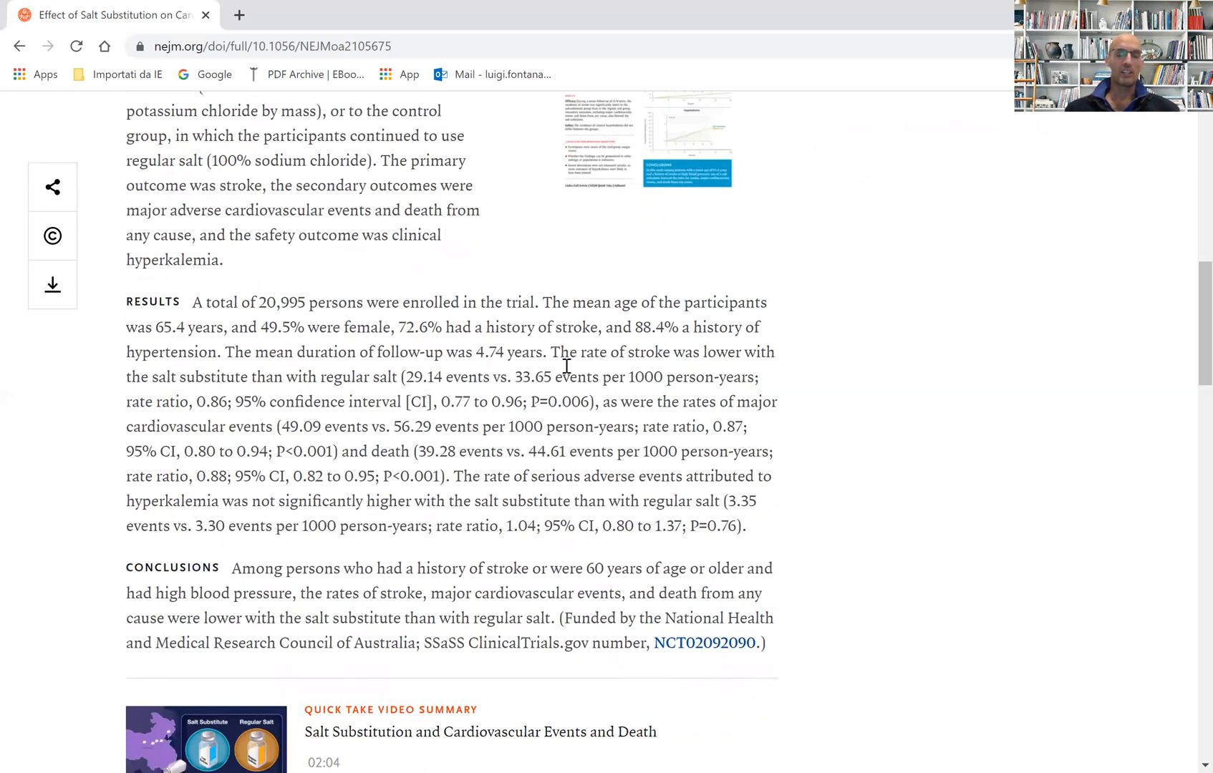
mouse_move(654, 367)
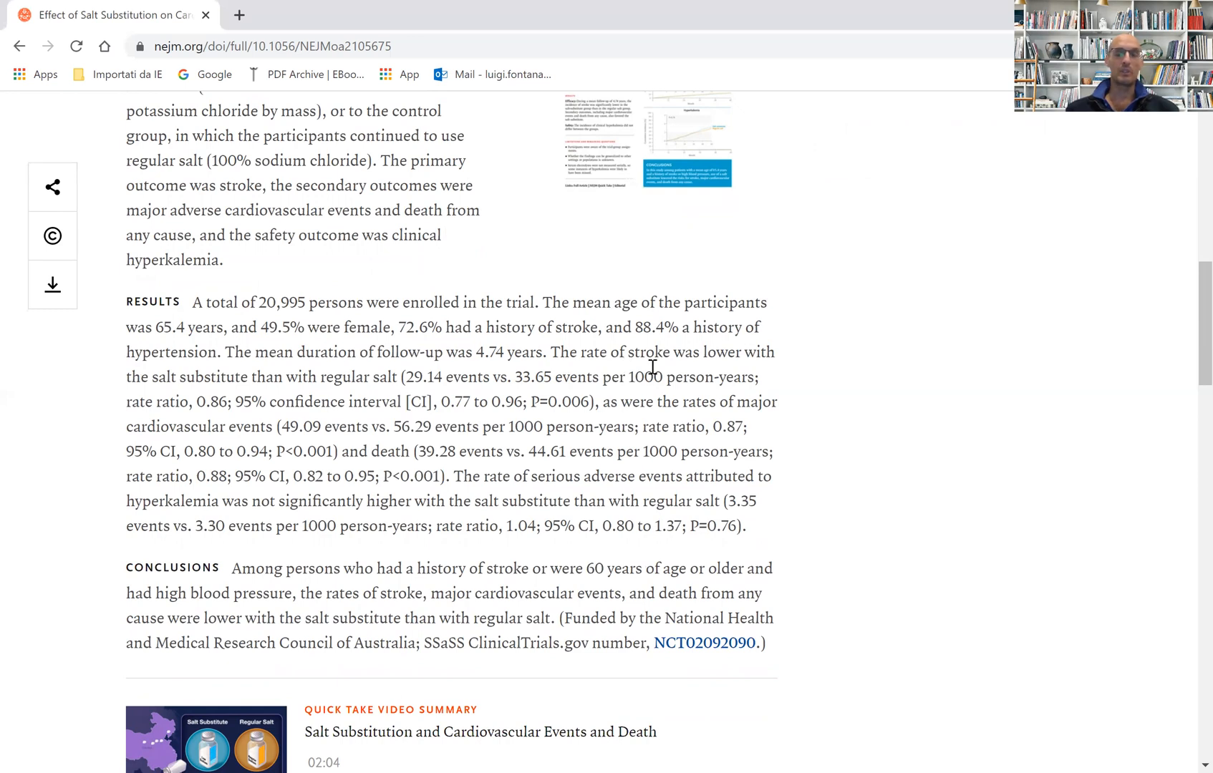
mouse_move(610, 367)
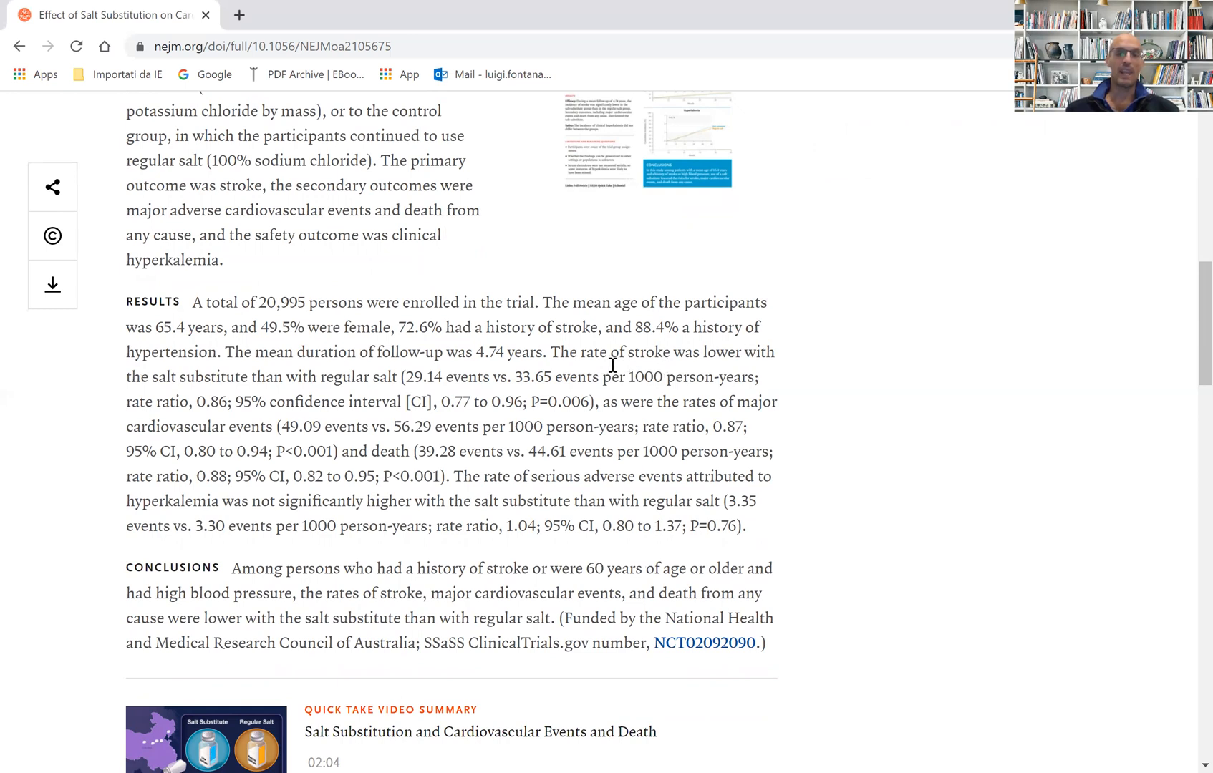
mouse_move(340, 410)
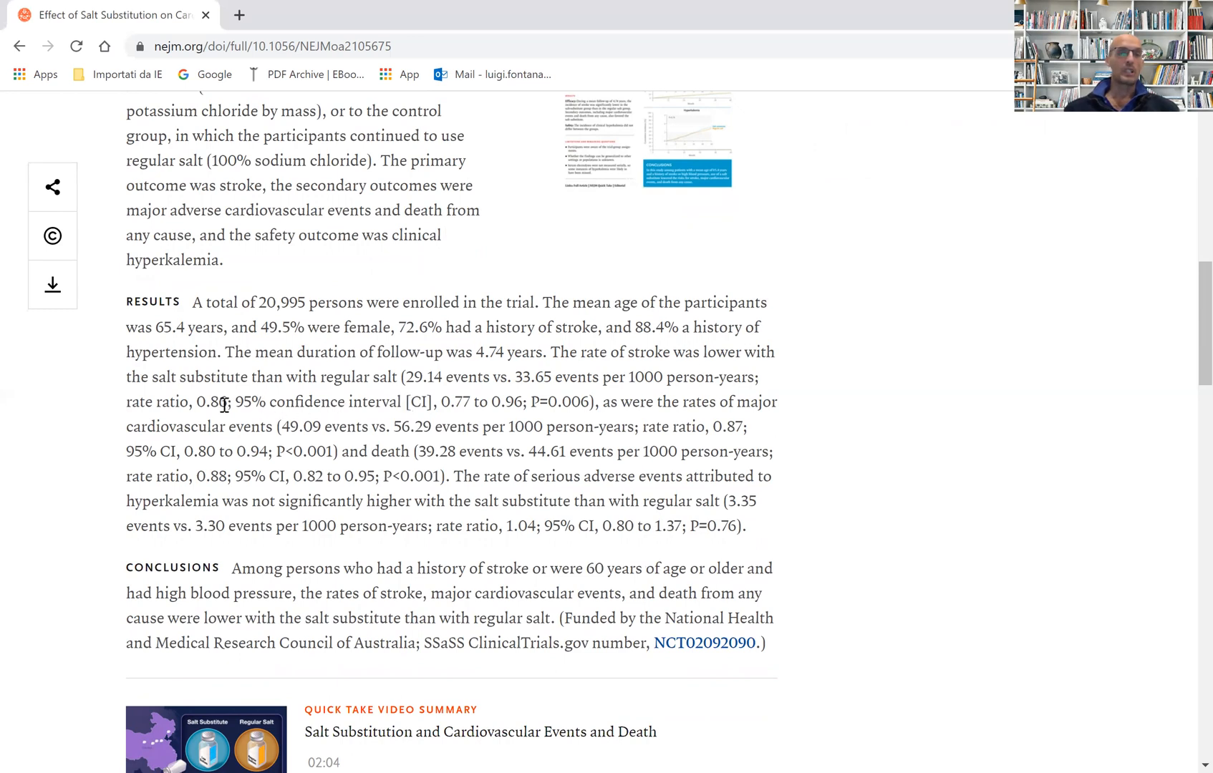
mouse_move(340, 356)
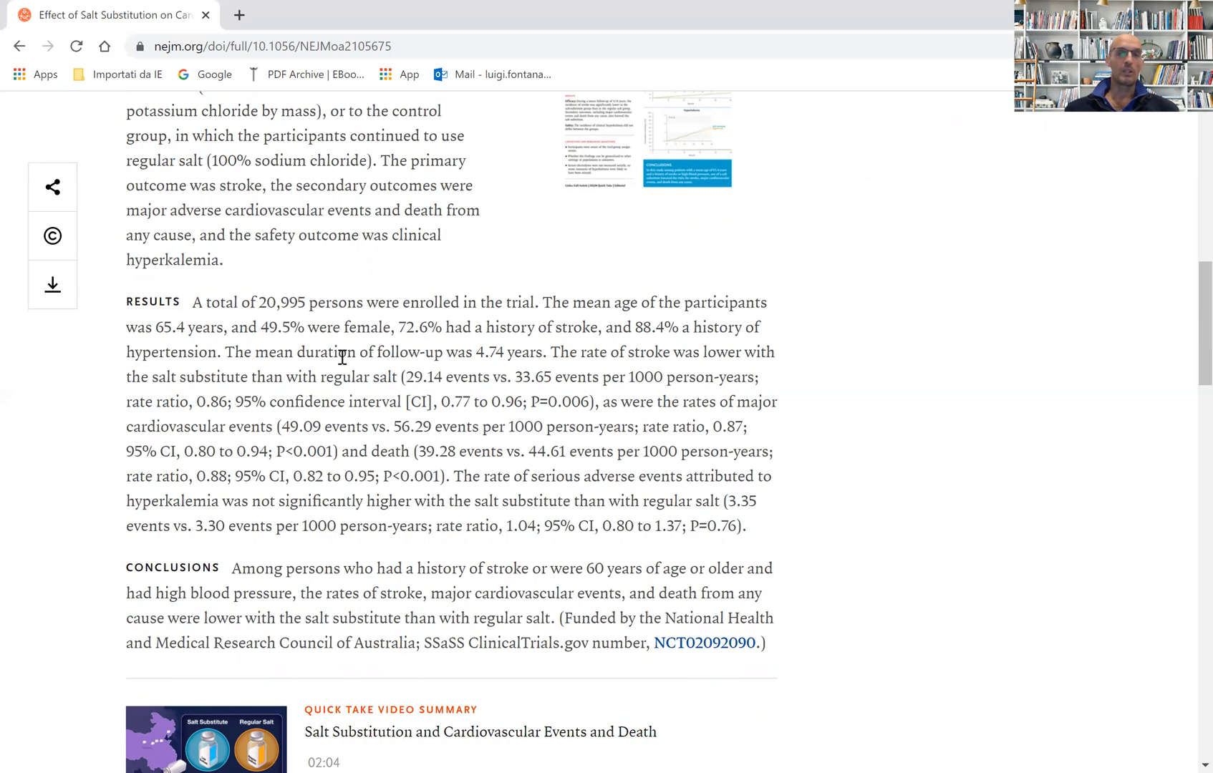
mouse_move(290, 365)
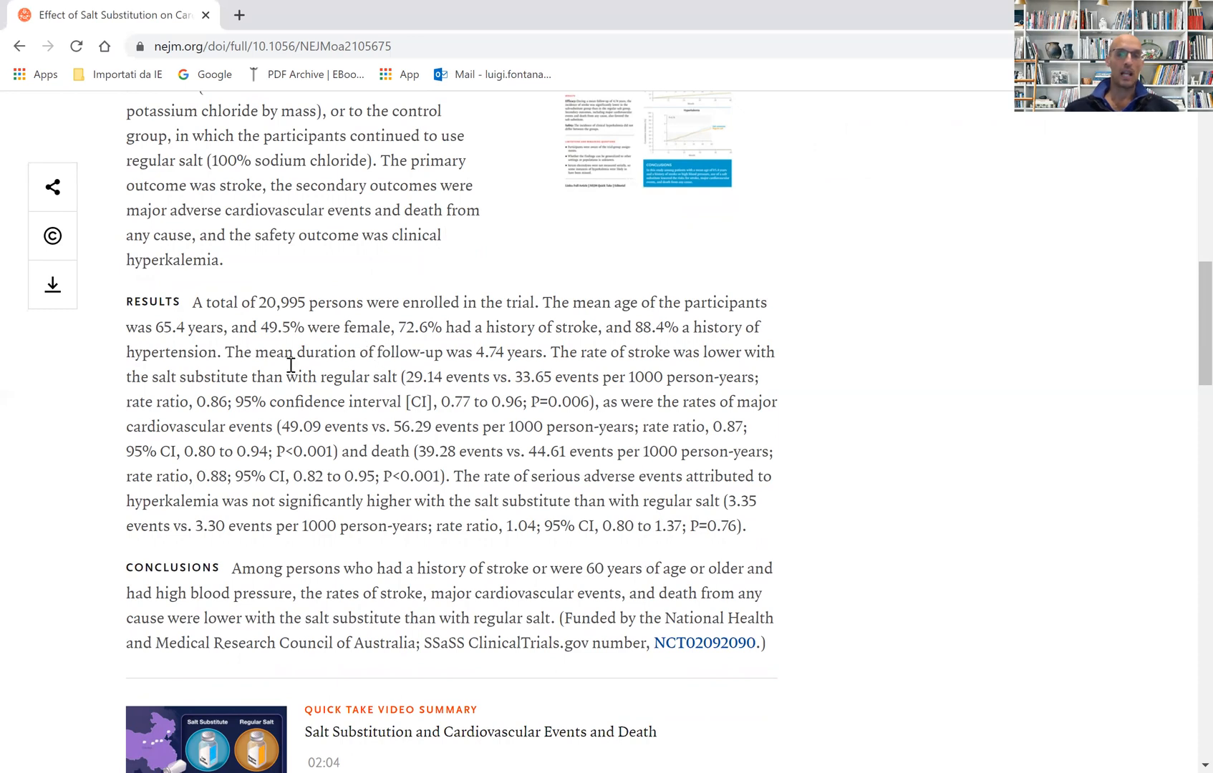
mouse_move(221, 414)
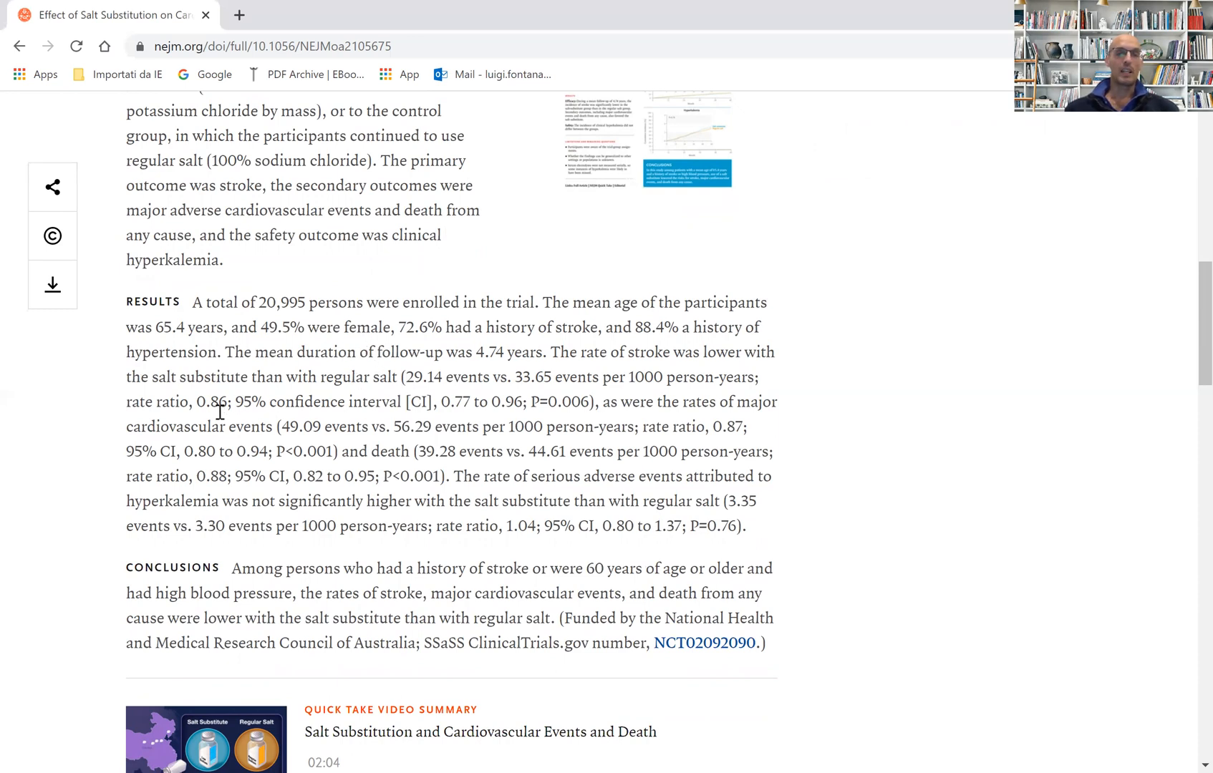
mouse_move(592, 352)
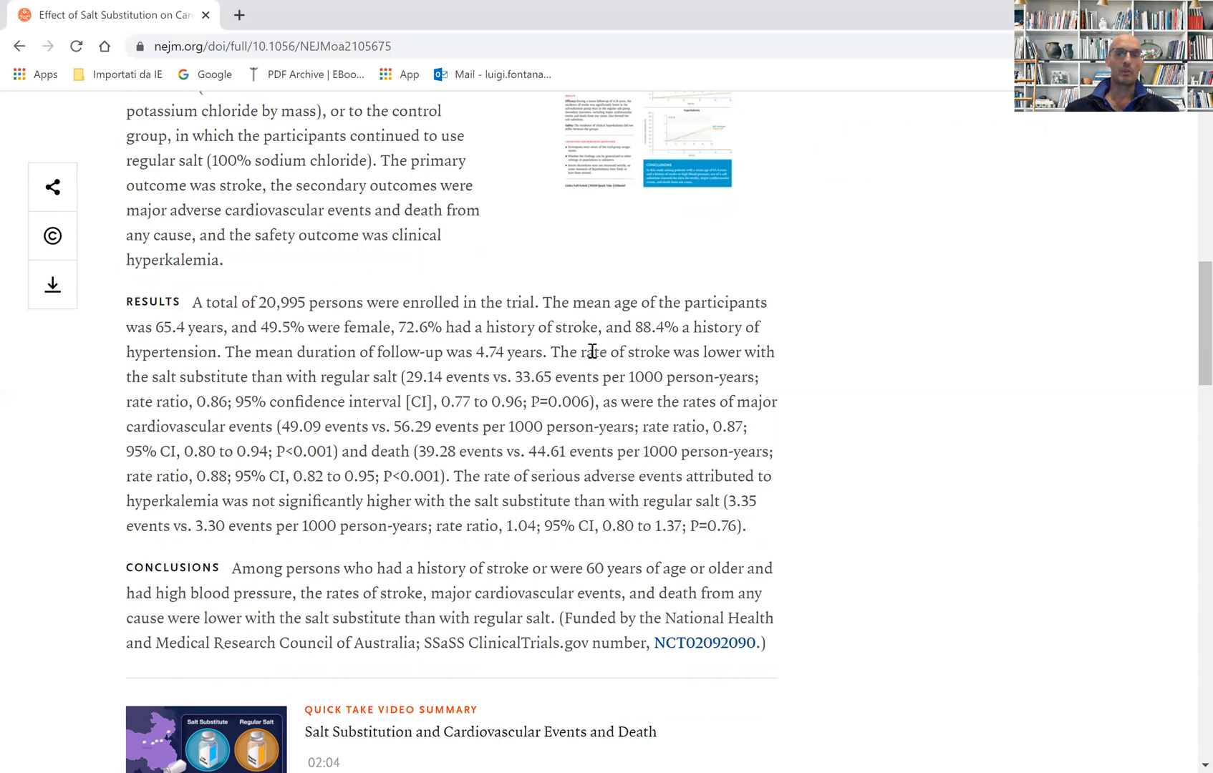
mouse_move(359, 451)
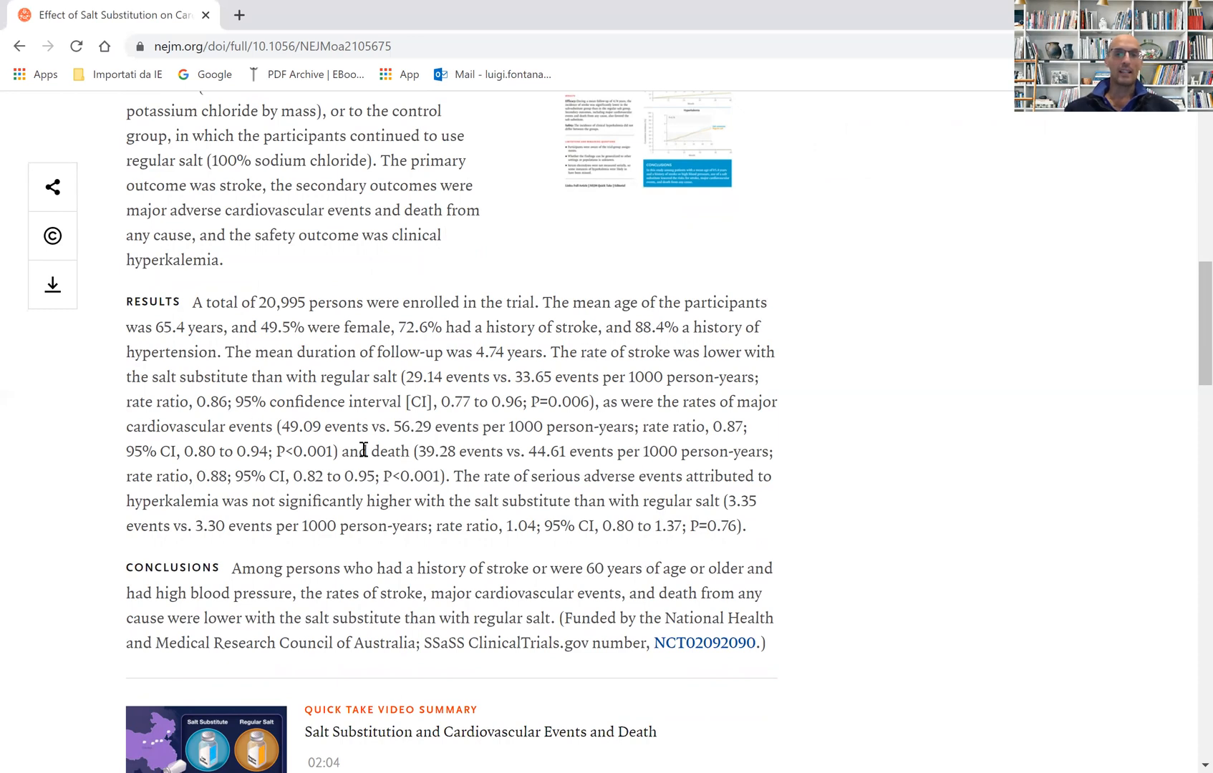
mouse_move(734, 433)
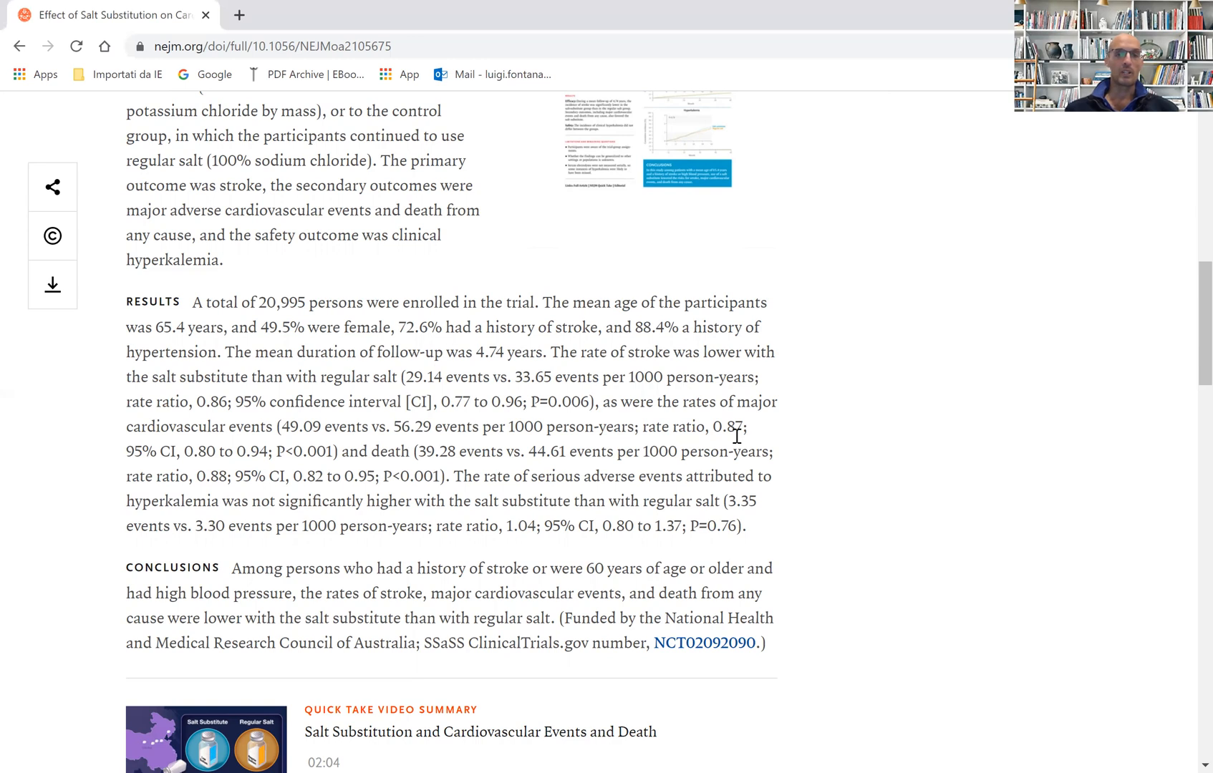
mouse_move(214, 437)
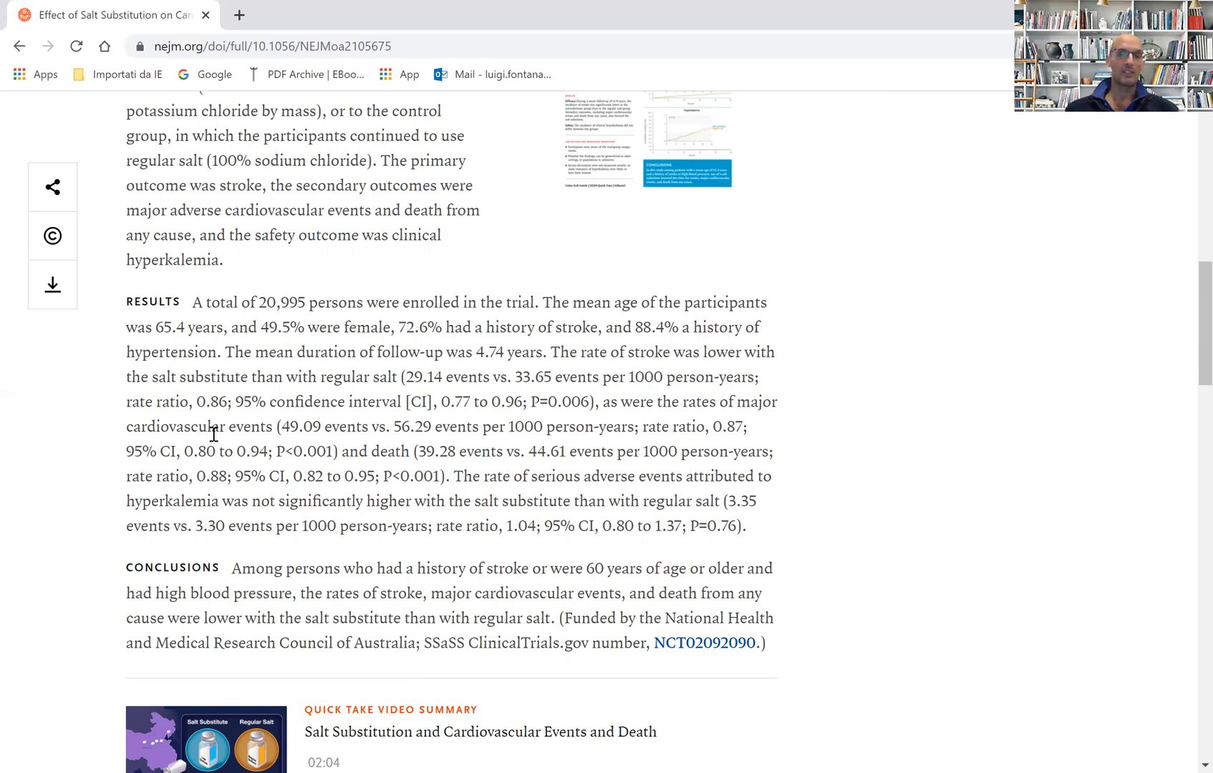
mouse_move(425, 463)
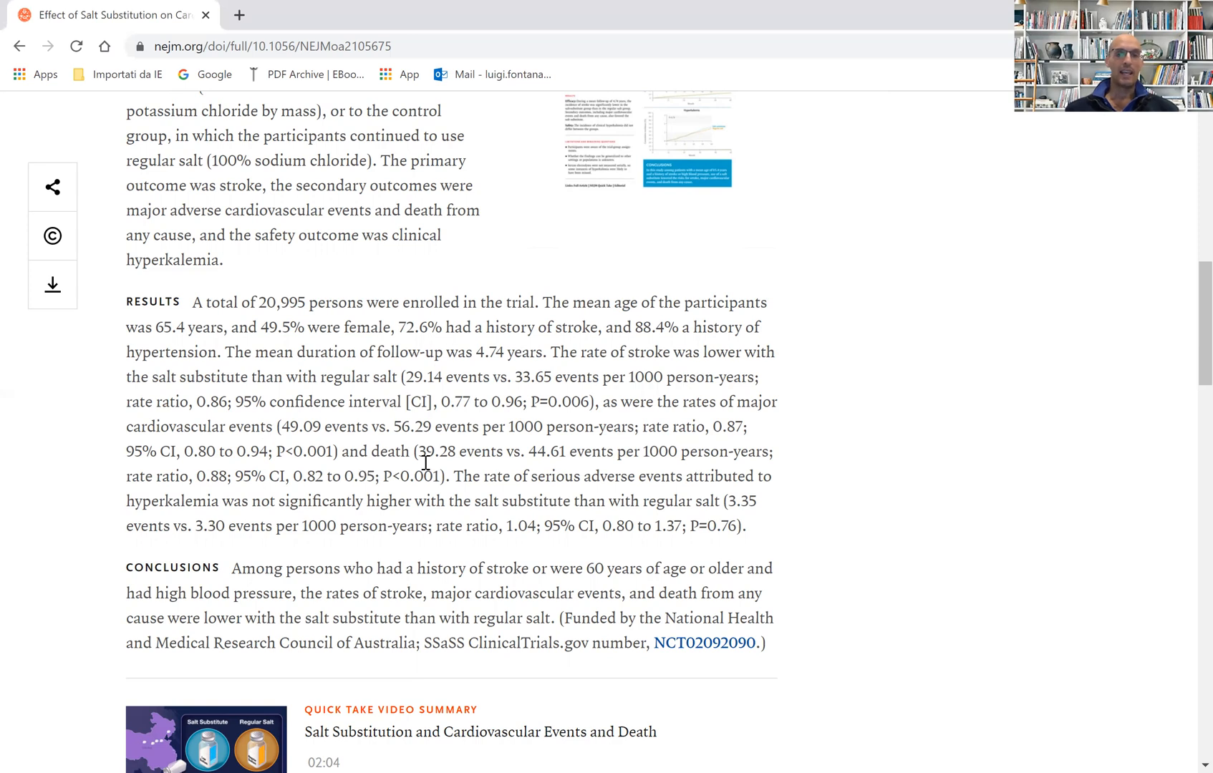
mouse_move(385, 461)
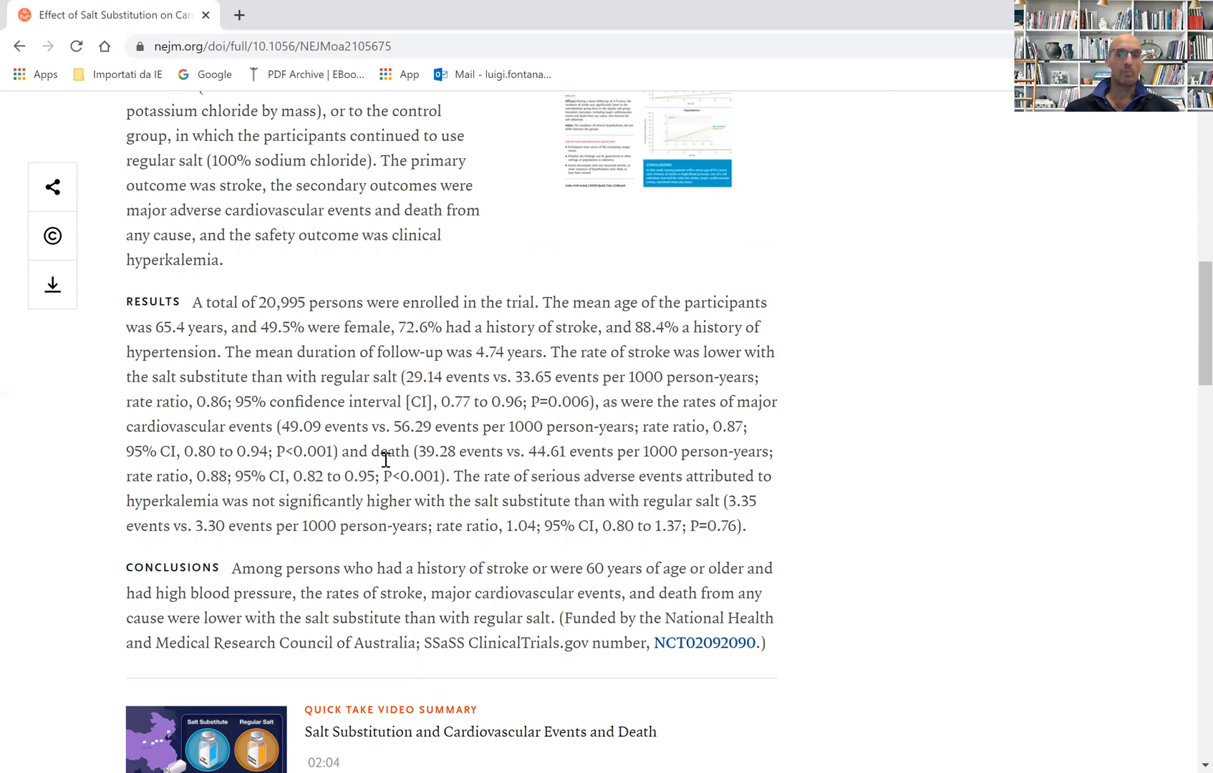
mouse_move(410, 457)
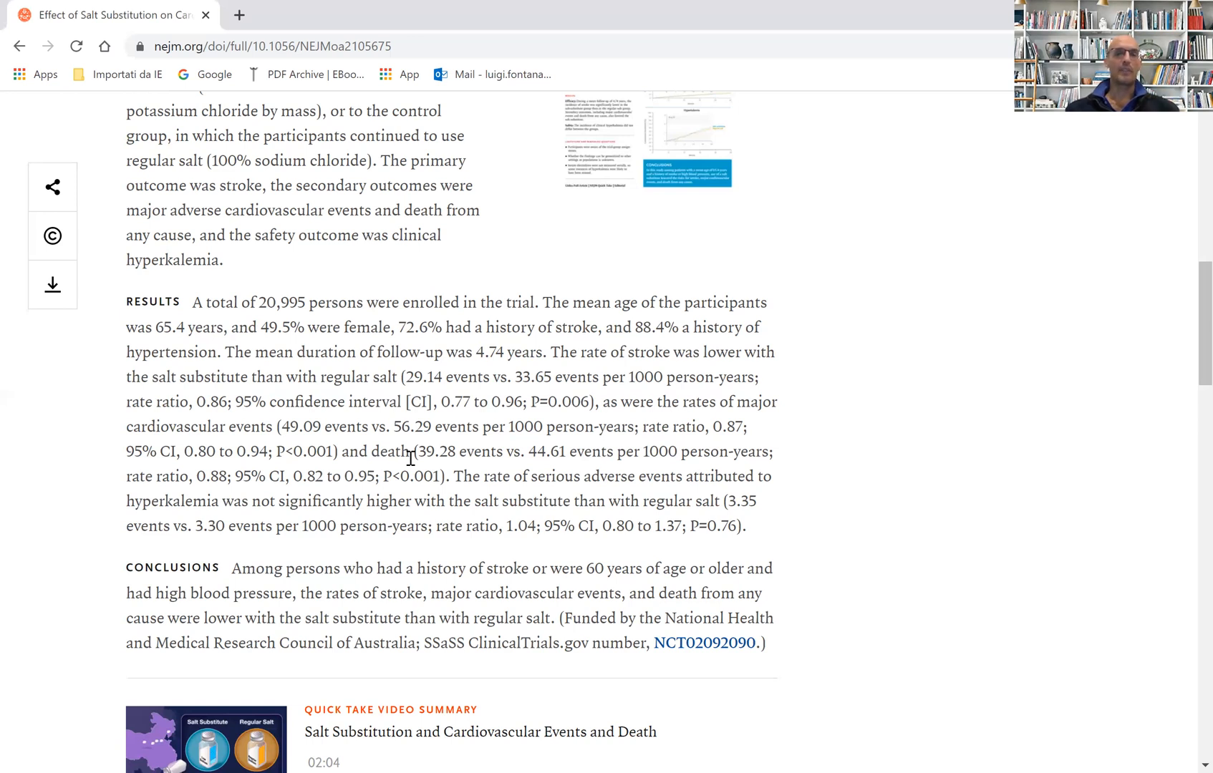
mouse_move(588, 407)
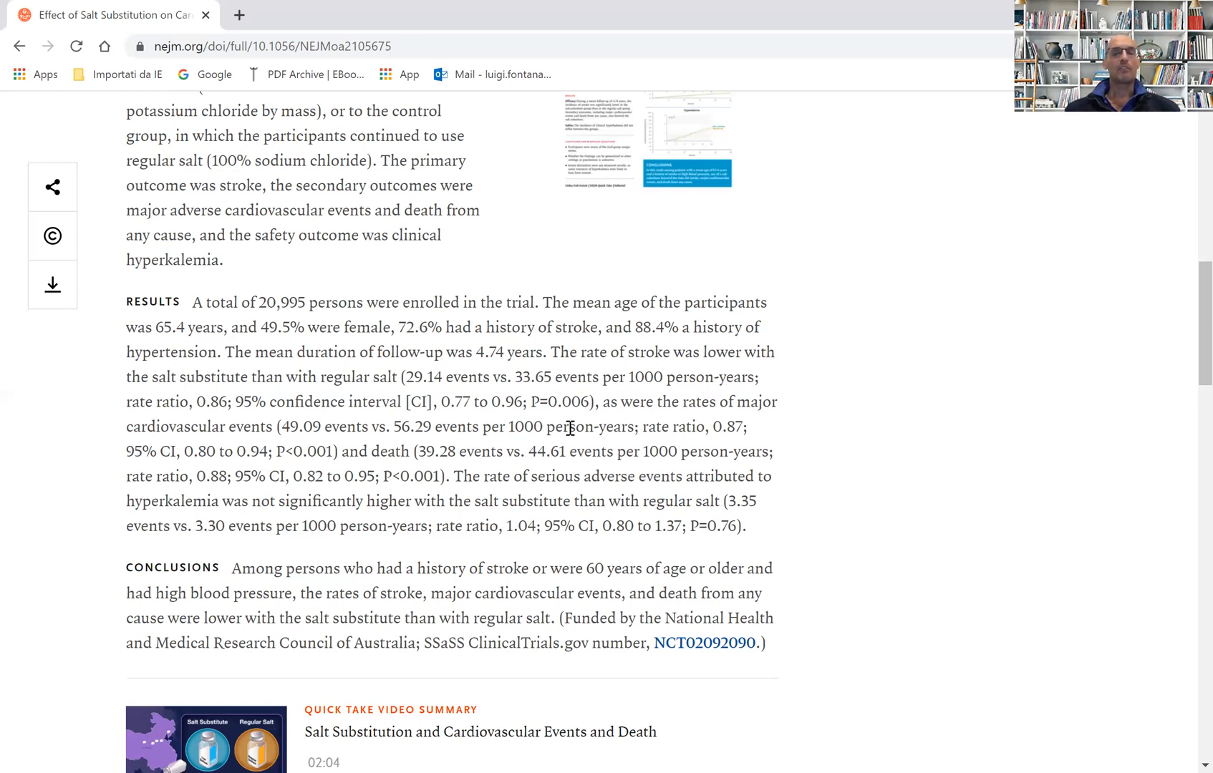
mouse_move(849, 347)
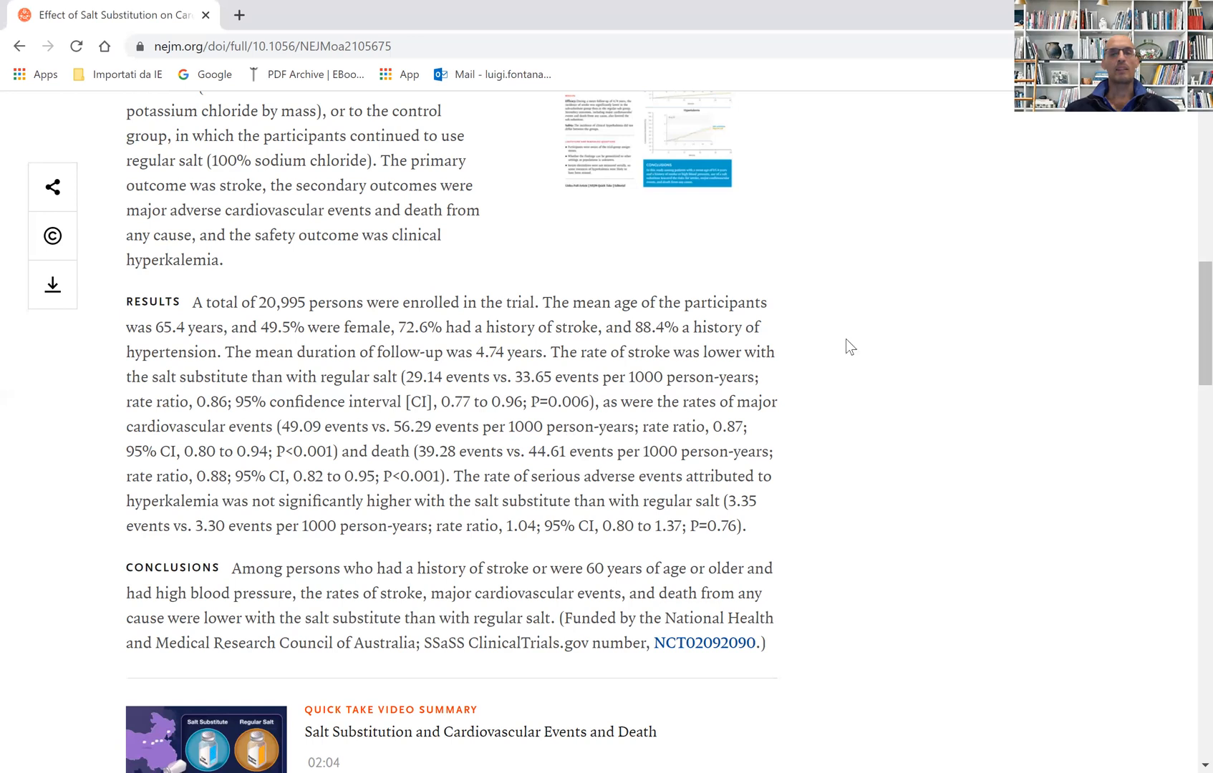
mouse_move(936, 278)
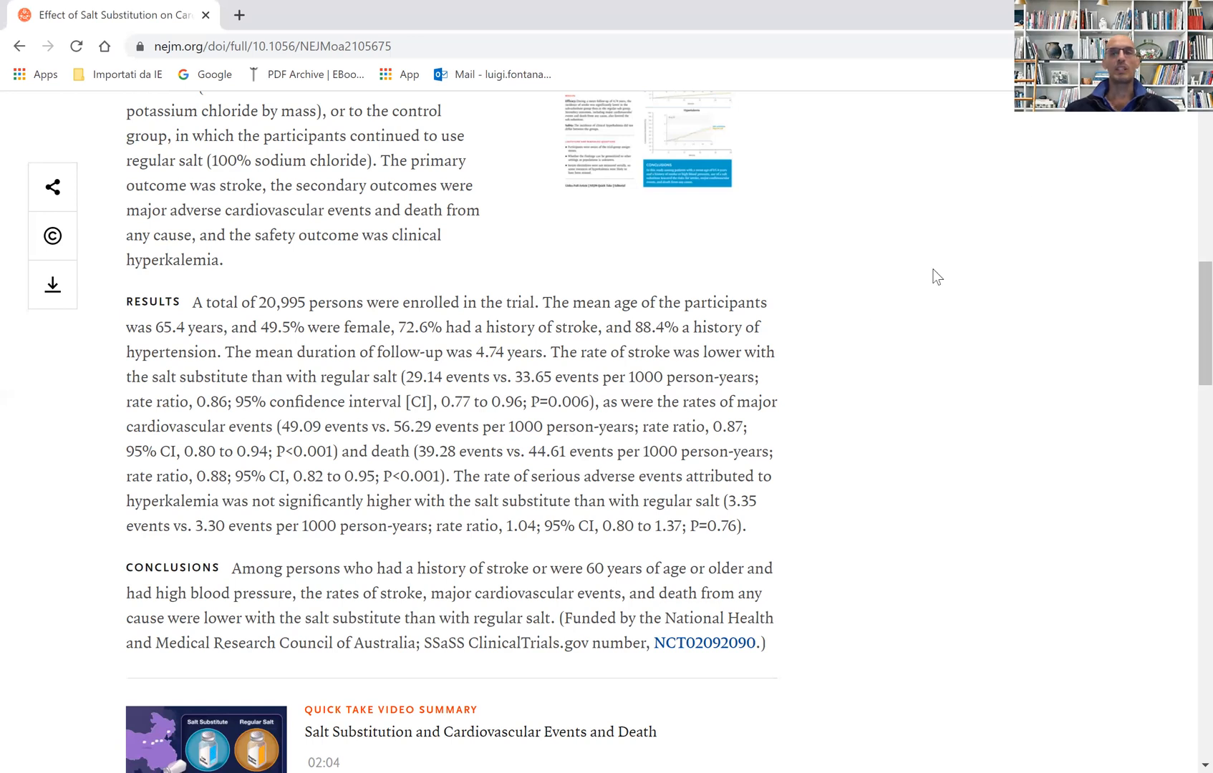
mouse_move(1137, 132)
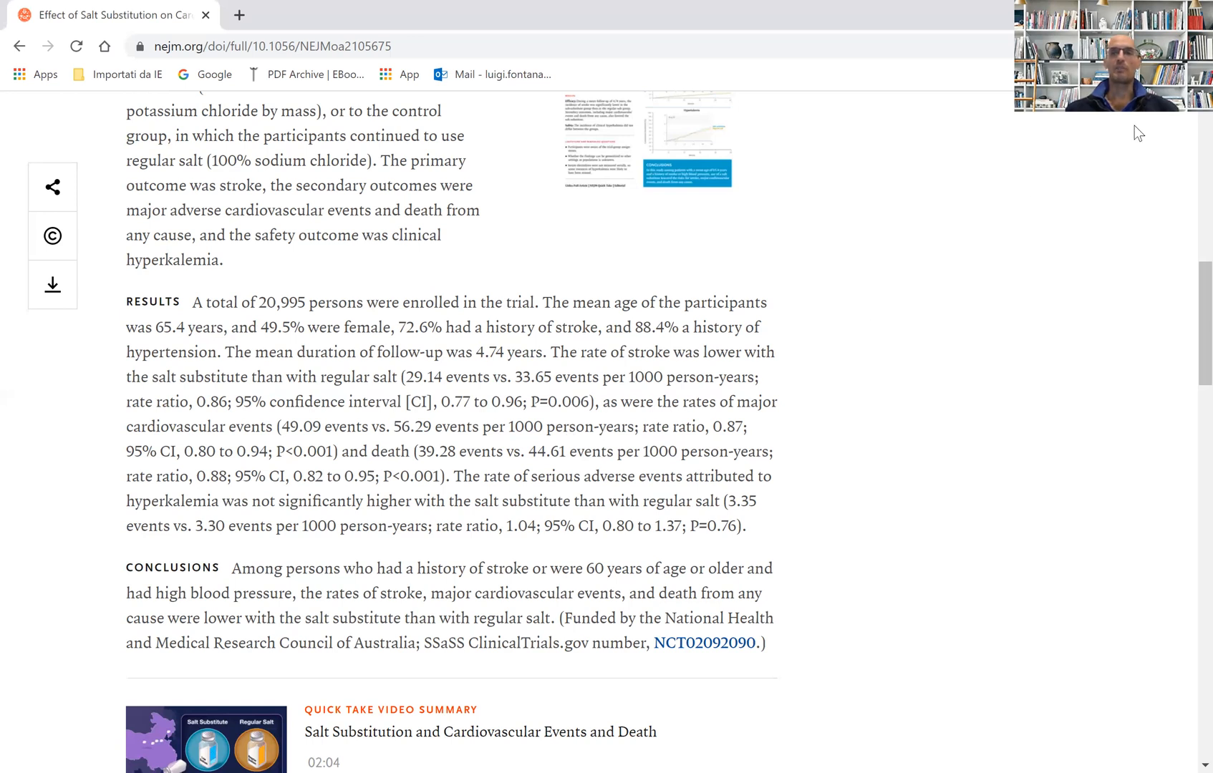